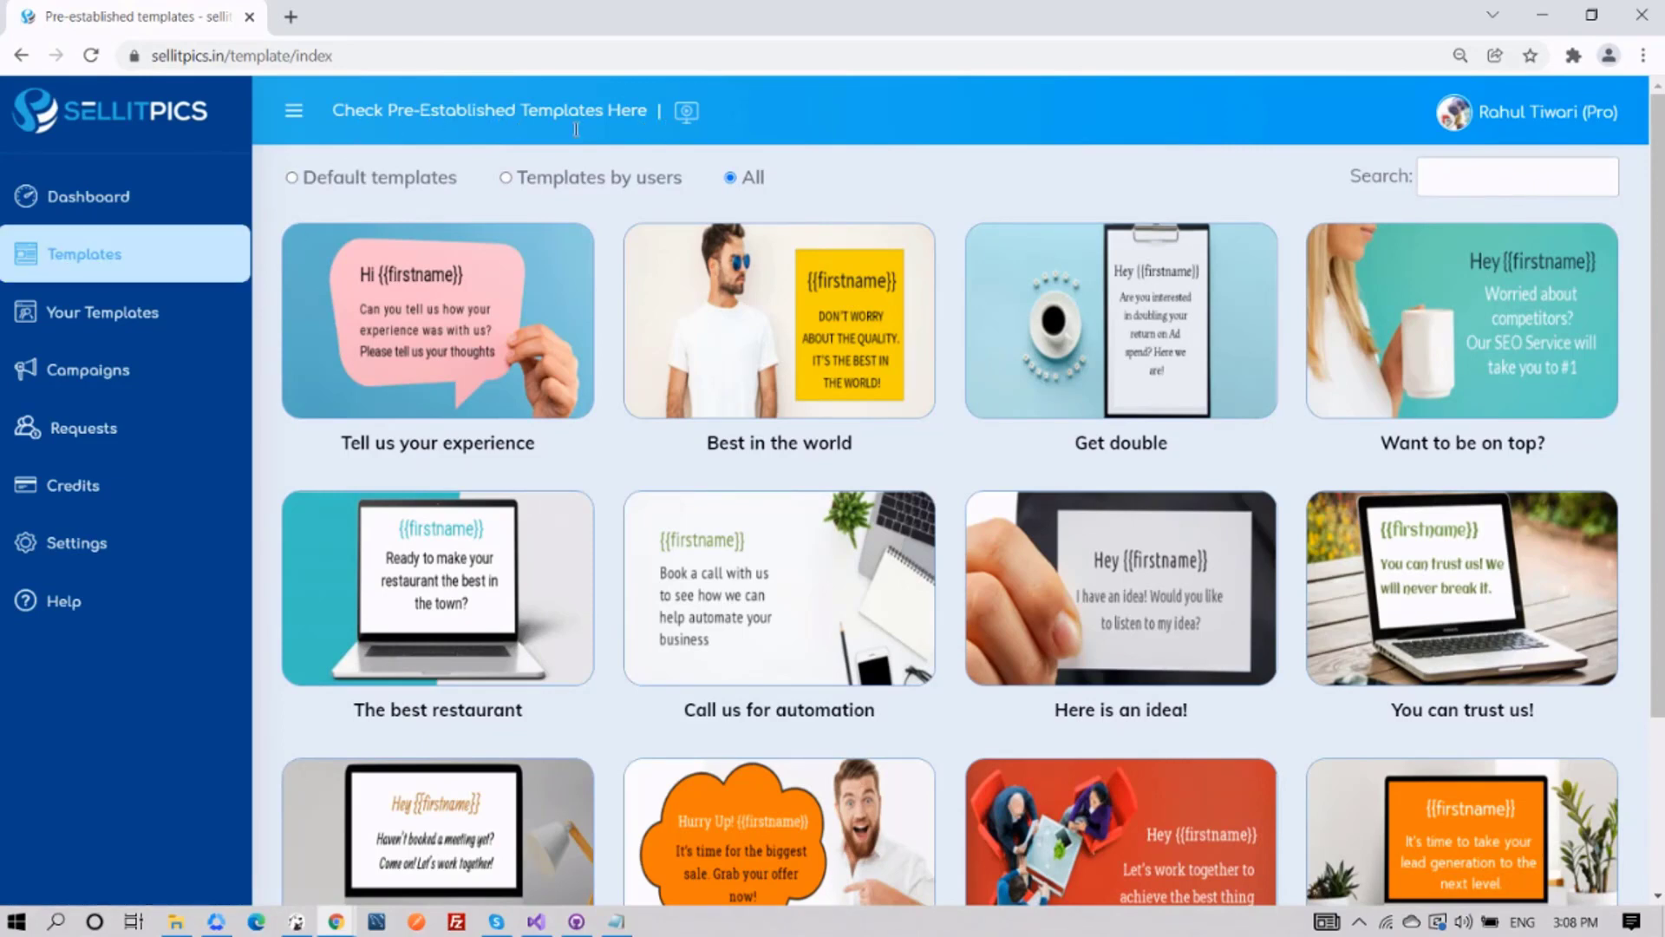
{"action": "mouse_move", "coordinate": [687, 111]}
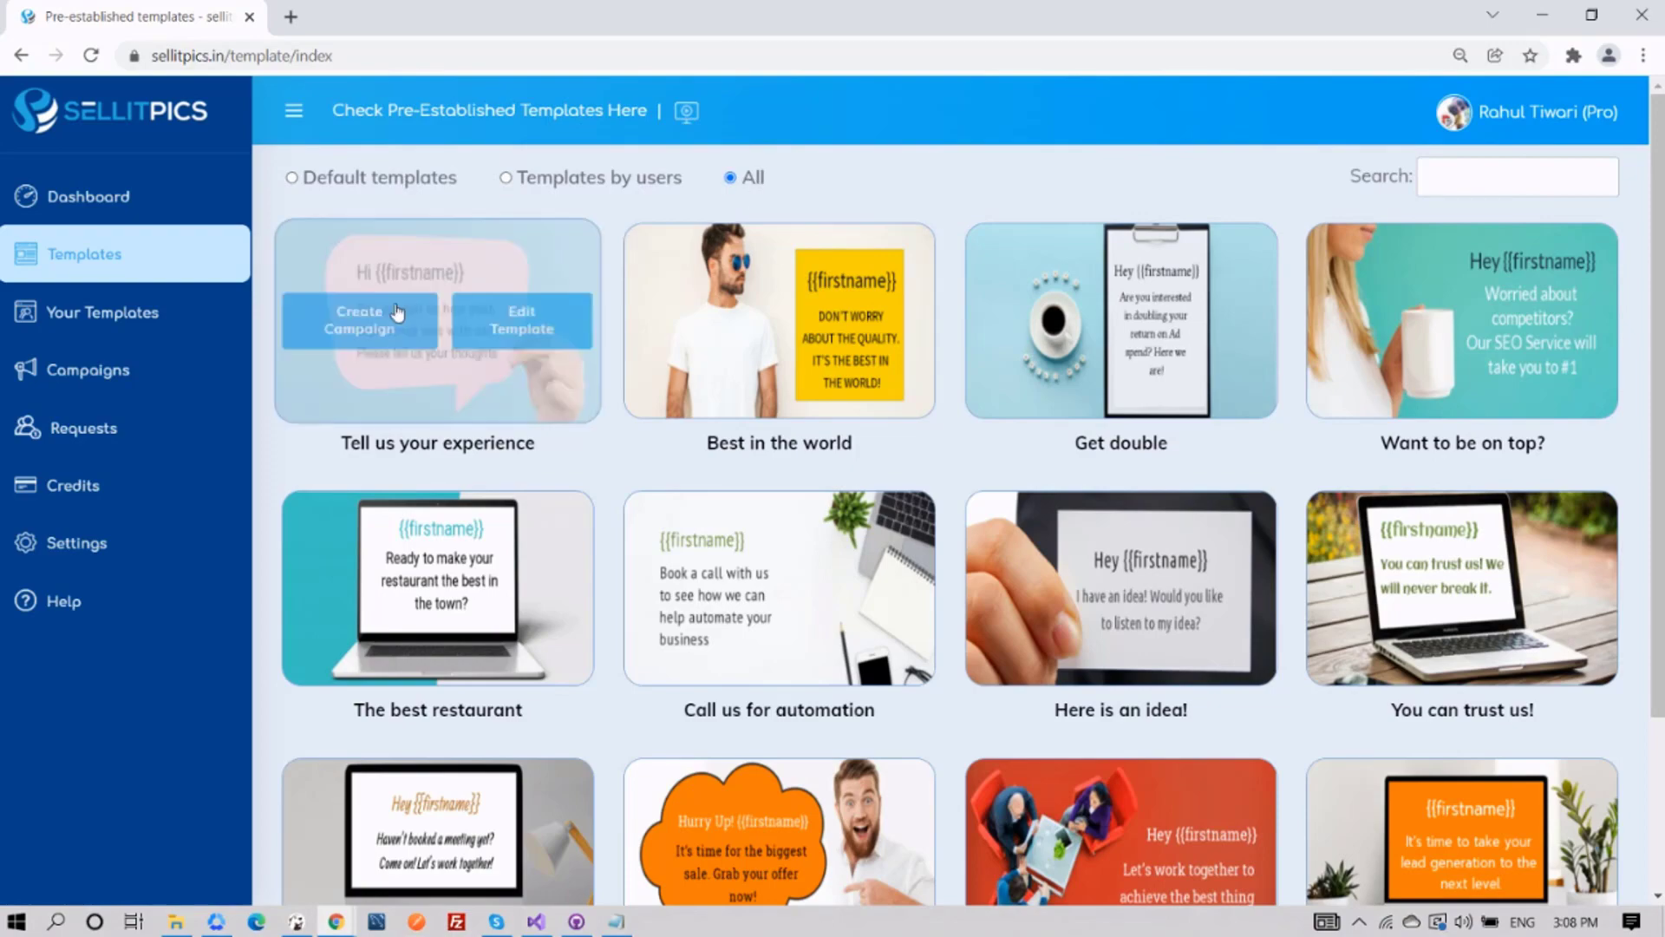
Step: Browse the template listing by page and by the user-made and default template filters
{"action": "scroll", "scroll_direction": "down", "scroll_amount": 3}
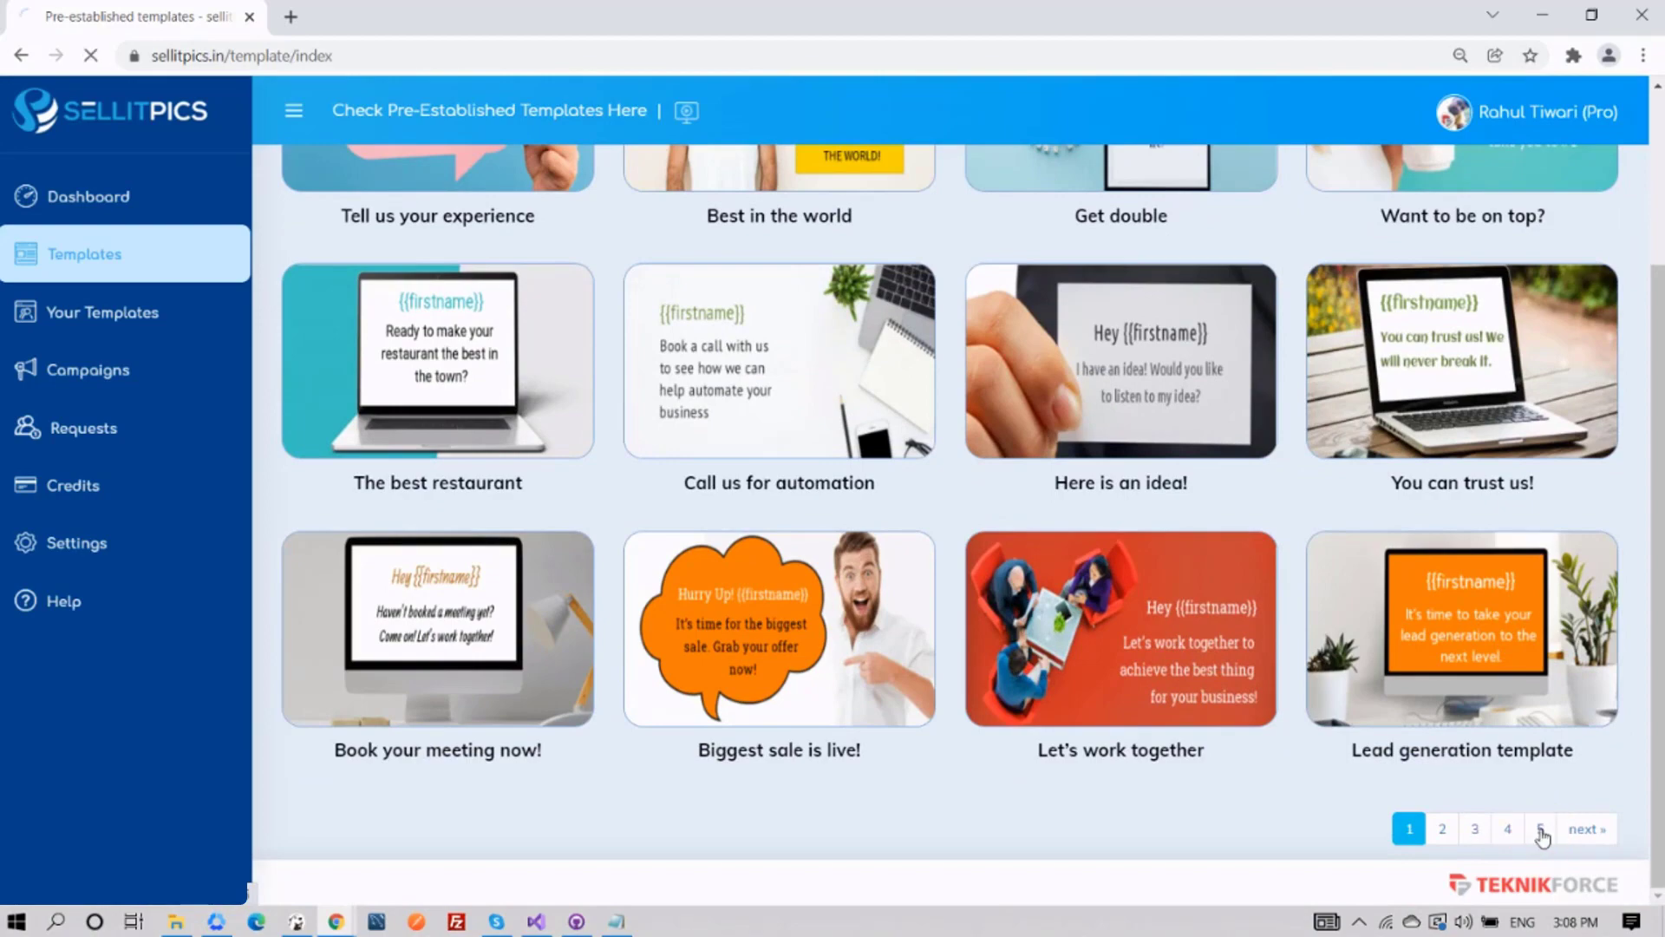
{"action": "left_click", "coordinate": [1541, 827]}
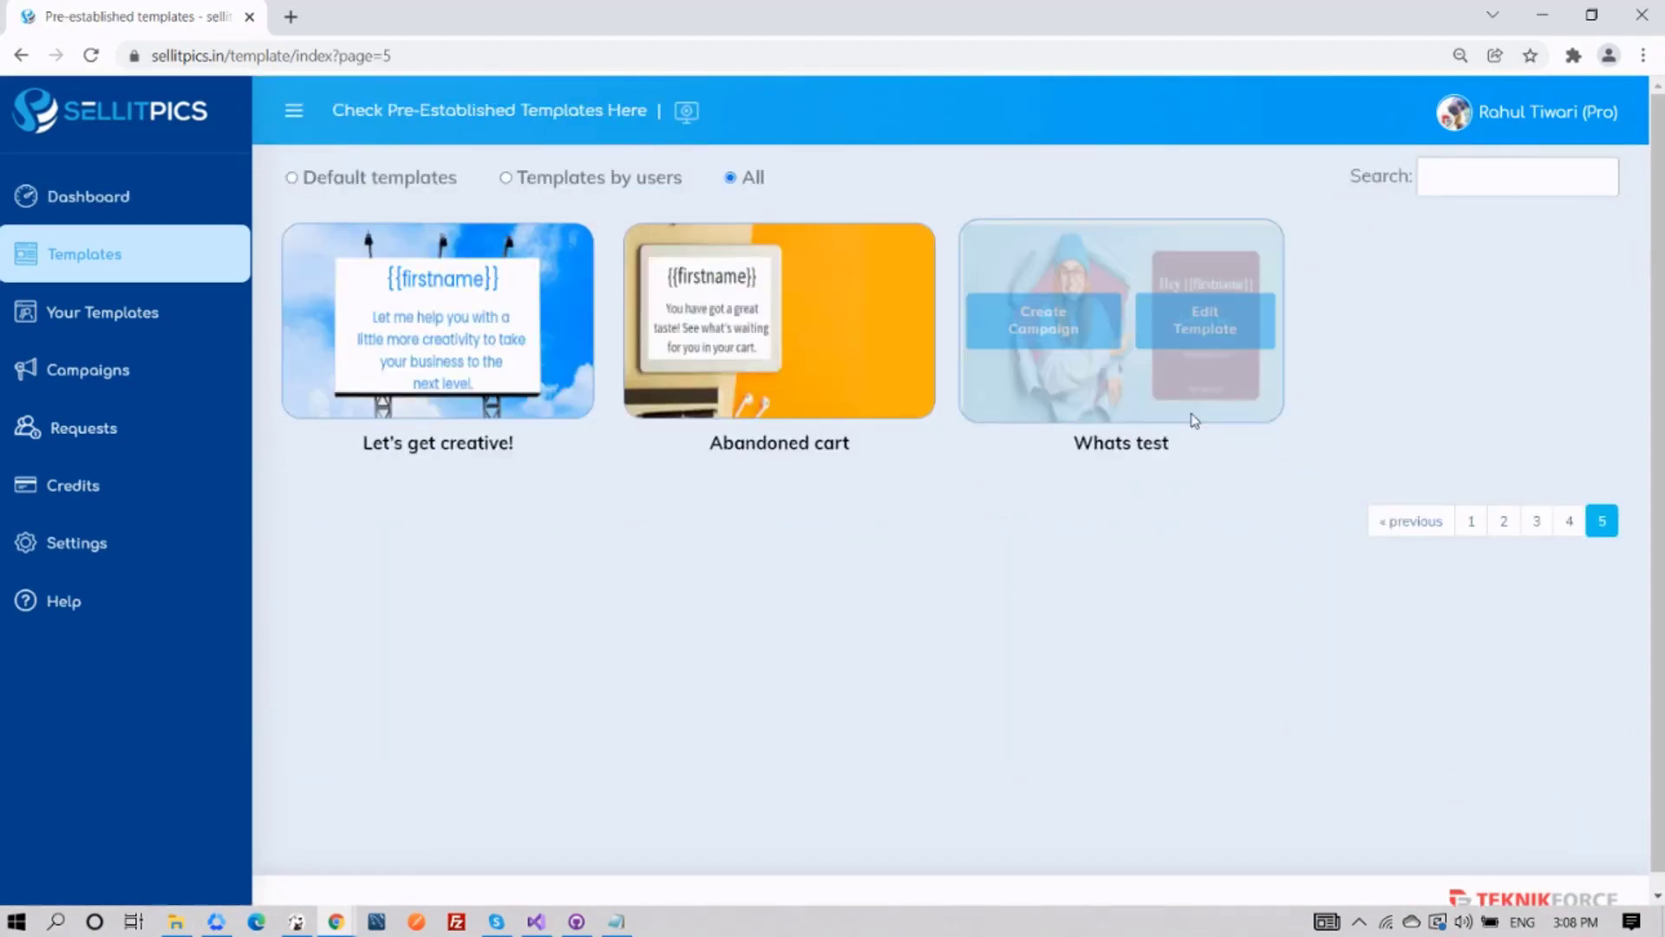
{"action": "left_click", "coordinate": [1472, 520]}
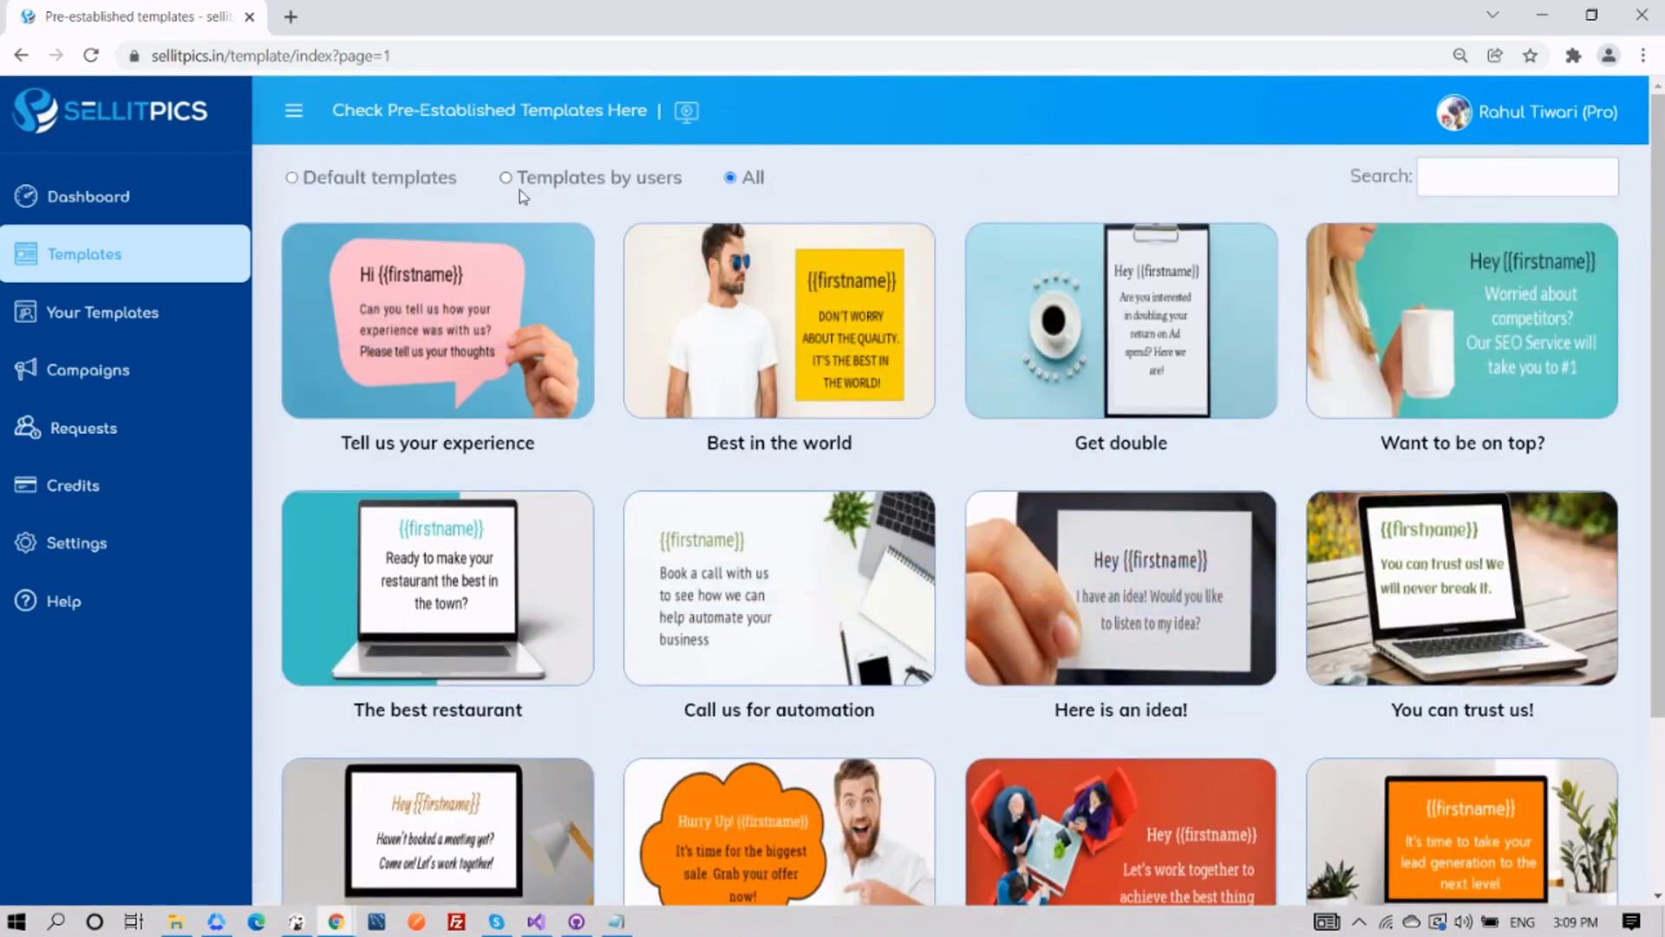
{"action": "mouse_move", "coordinate": [668, 190]}
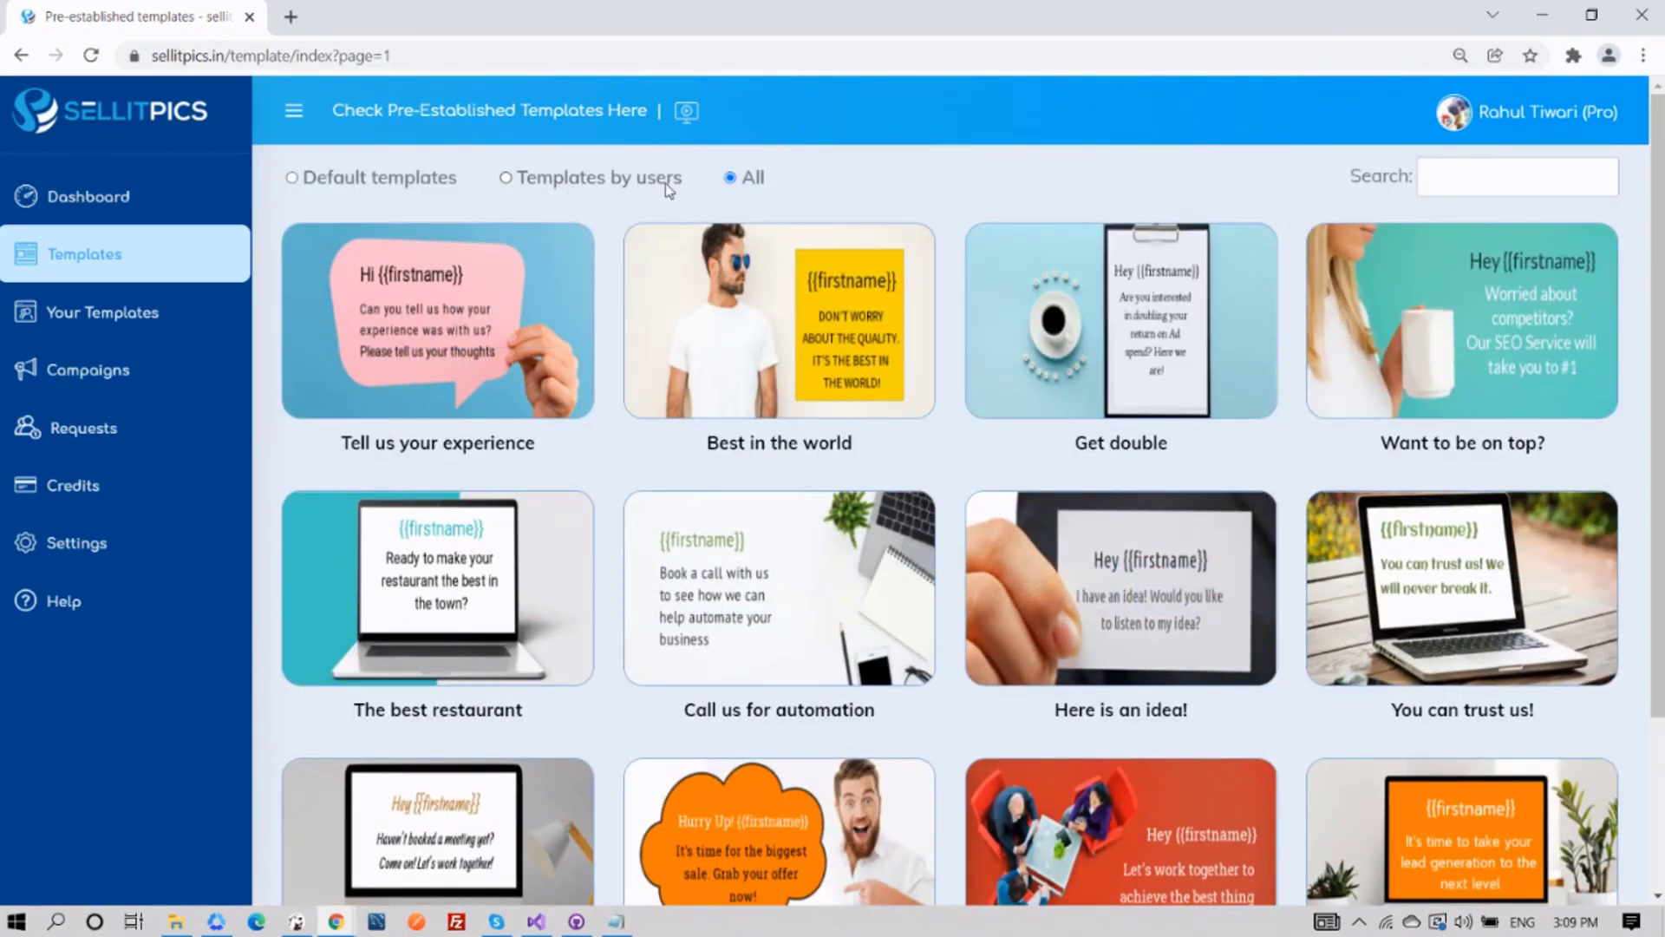
{"action": "left_click", "coordinate": [506, 179]}
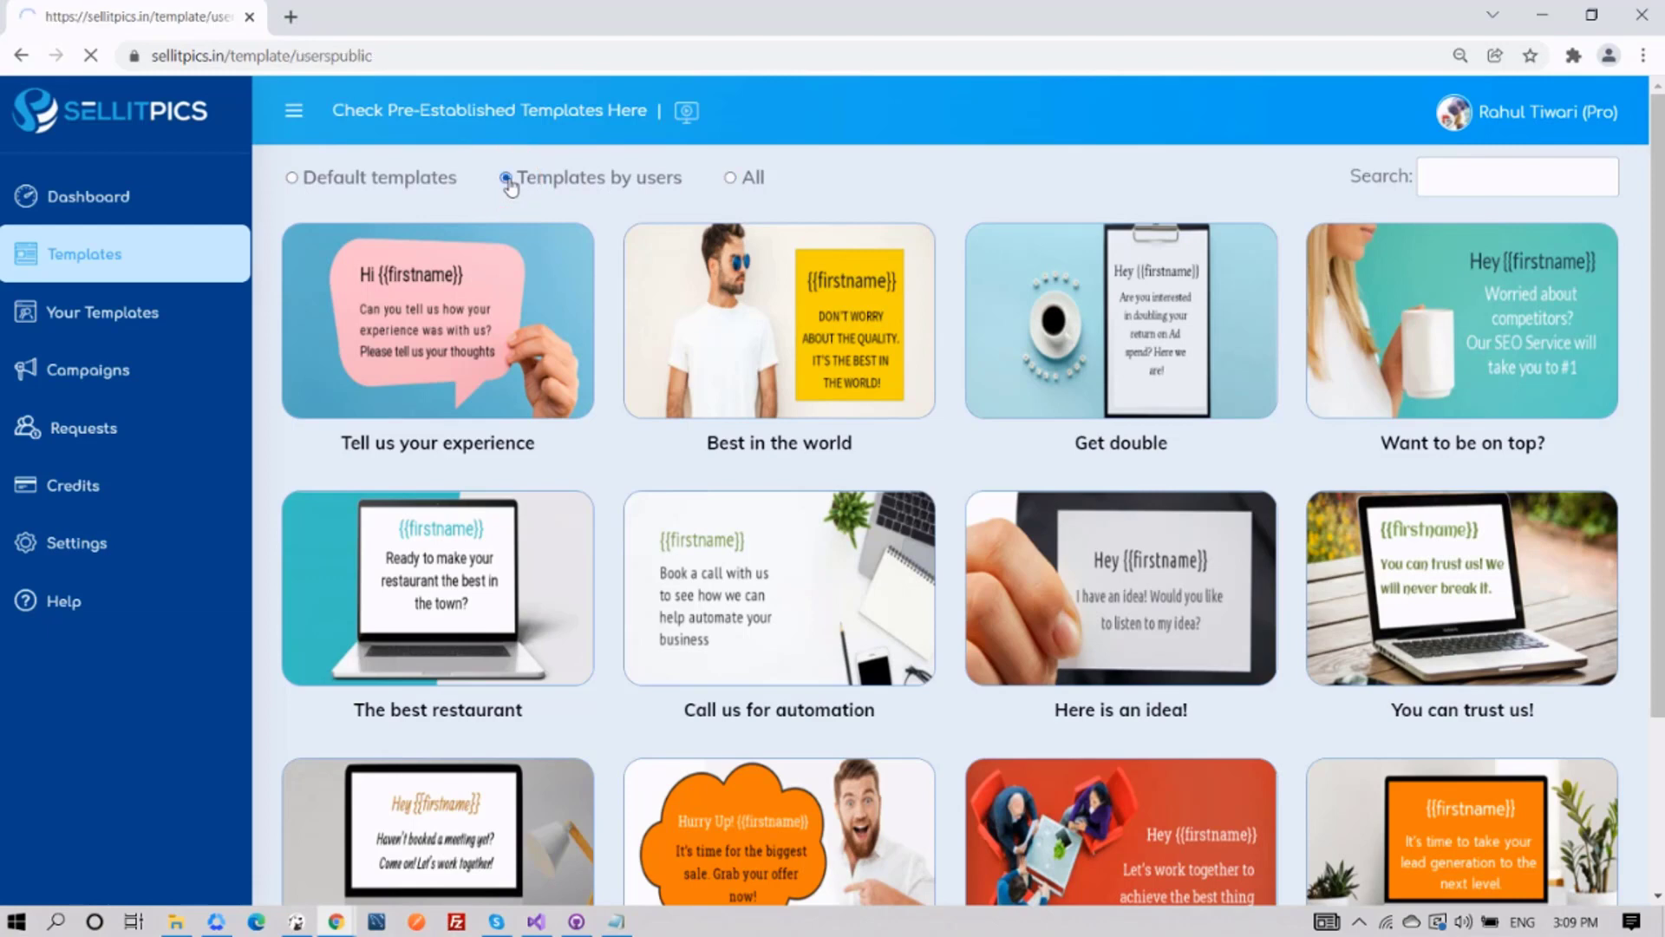
{"action": "left_click", "coordinate": [505, 177]}
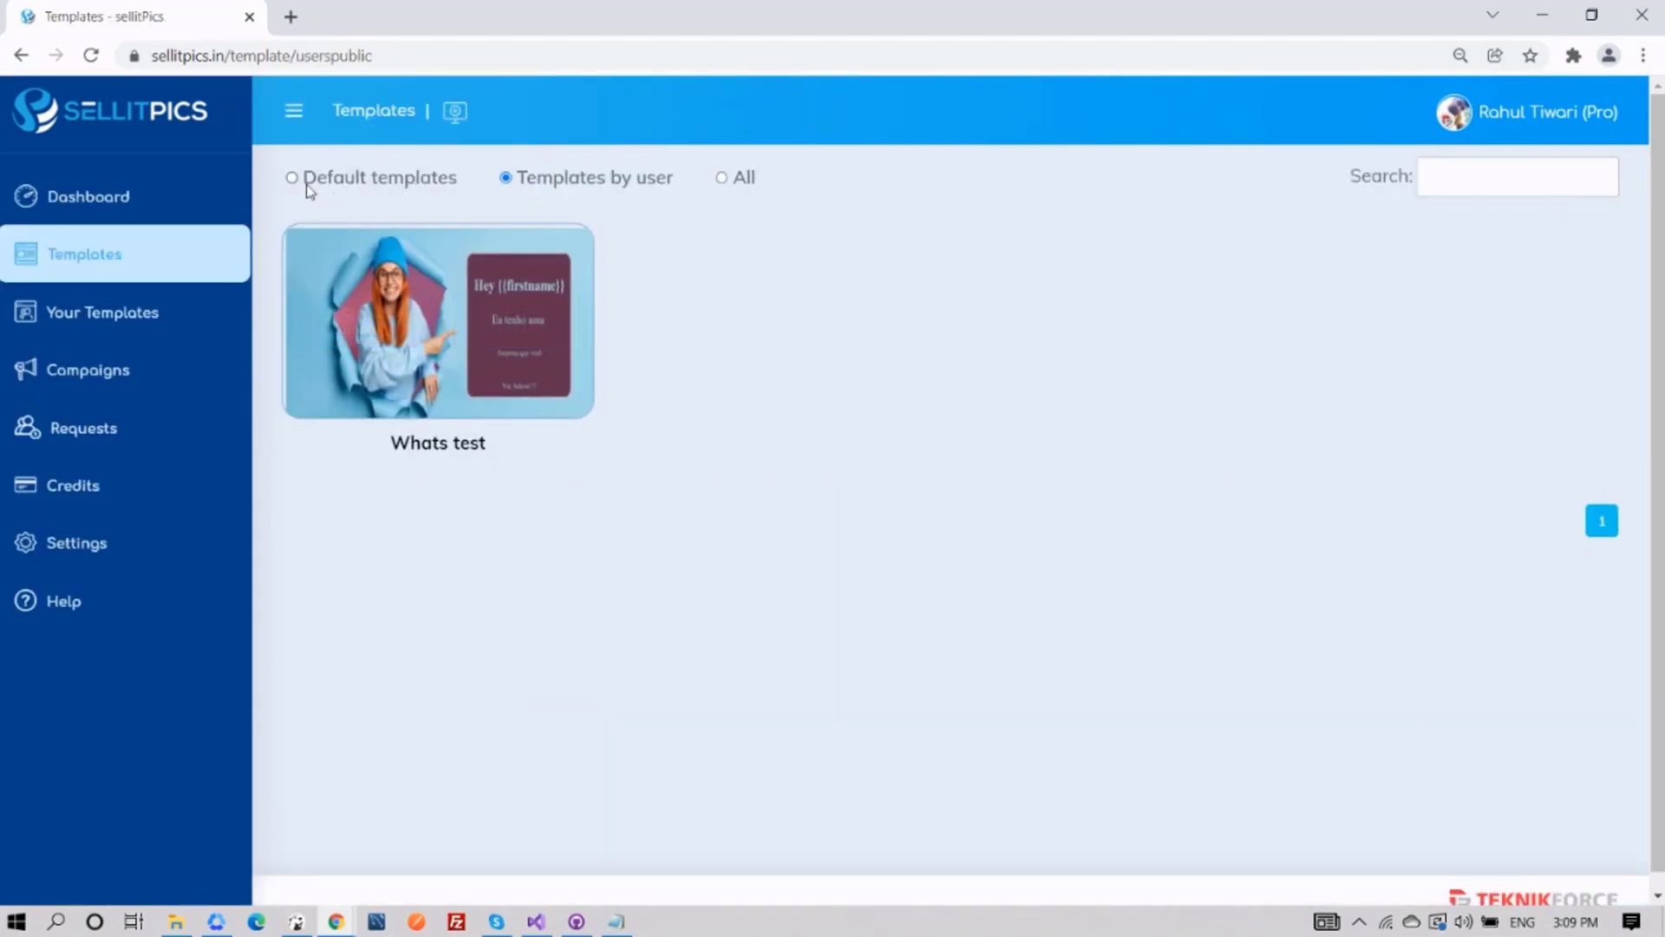
{"action": "left_click", "coordinate": [292, 177]}
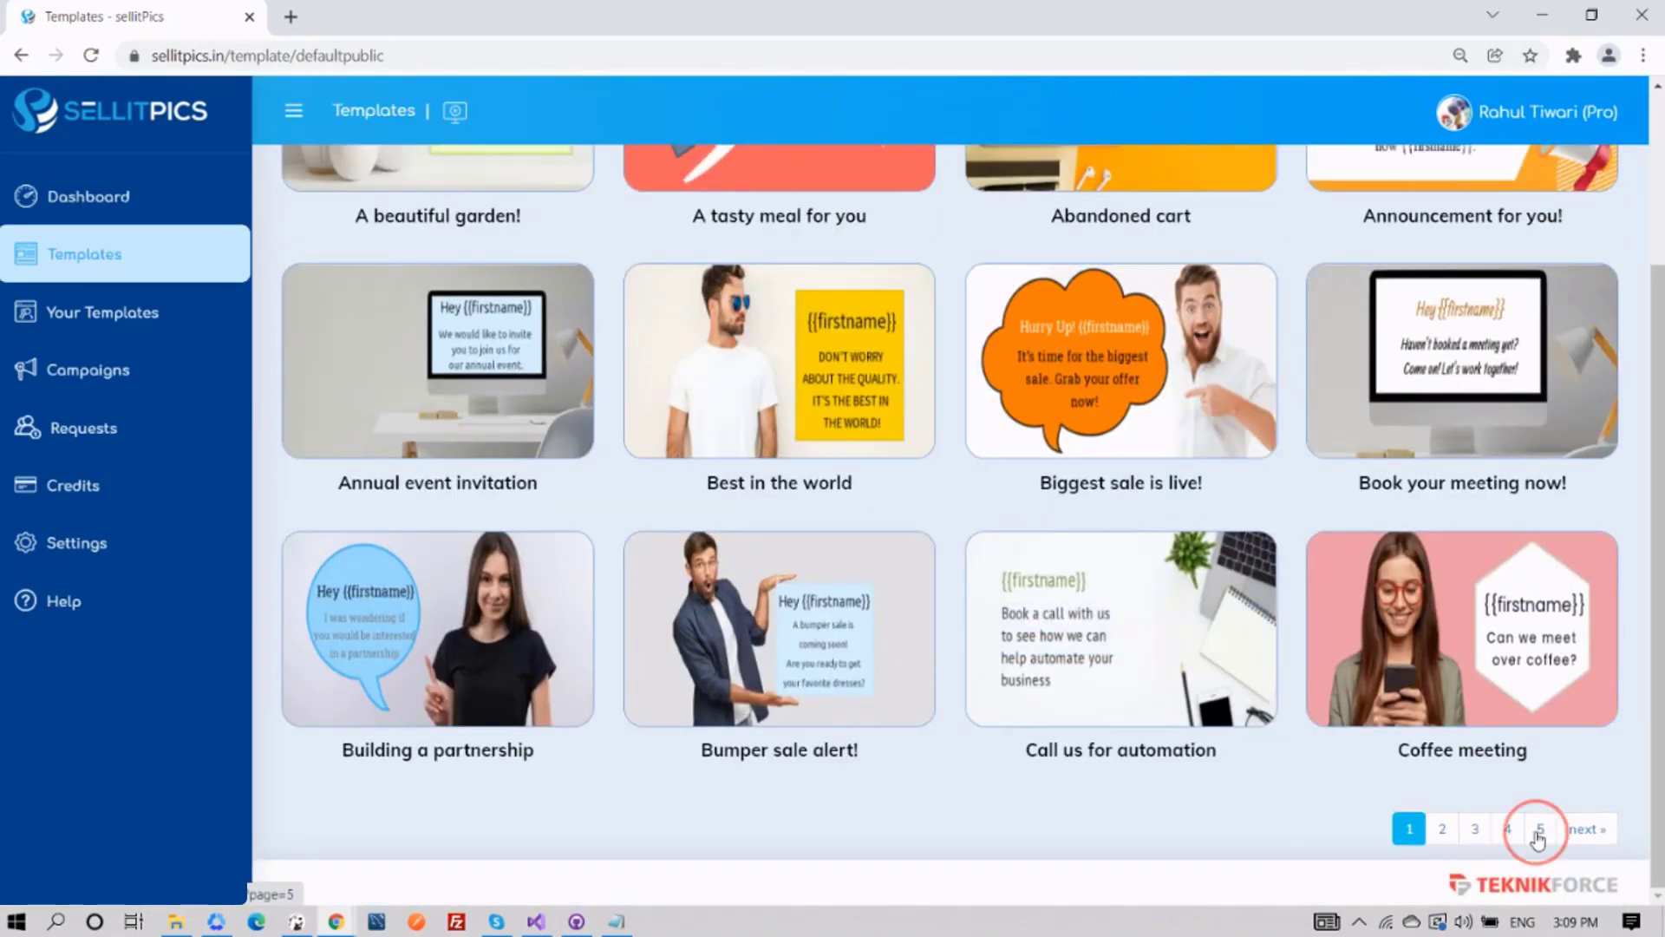
{"action": "left_click", "coordinate": [1543, 827]}
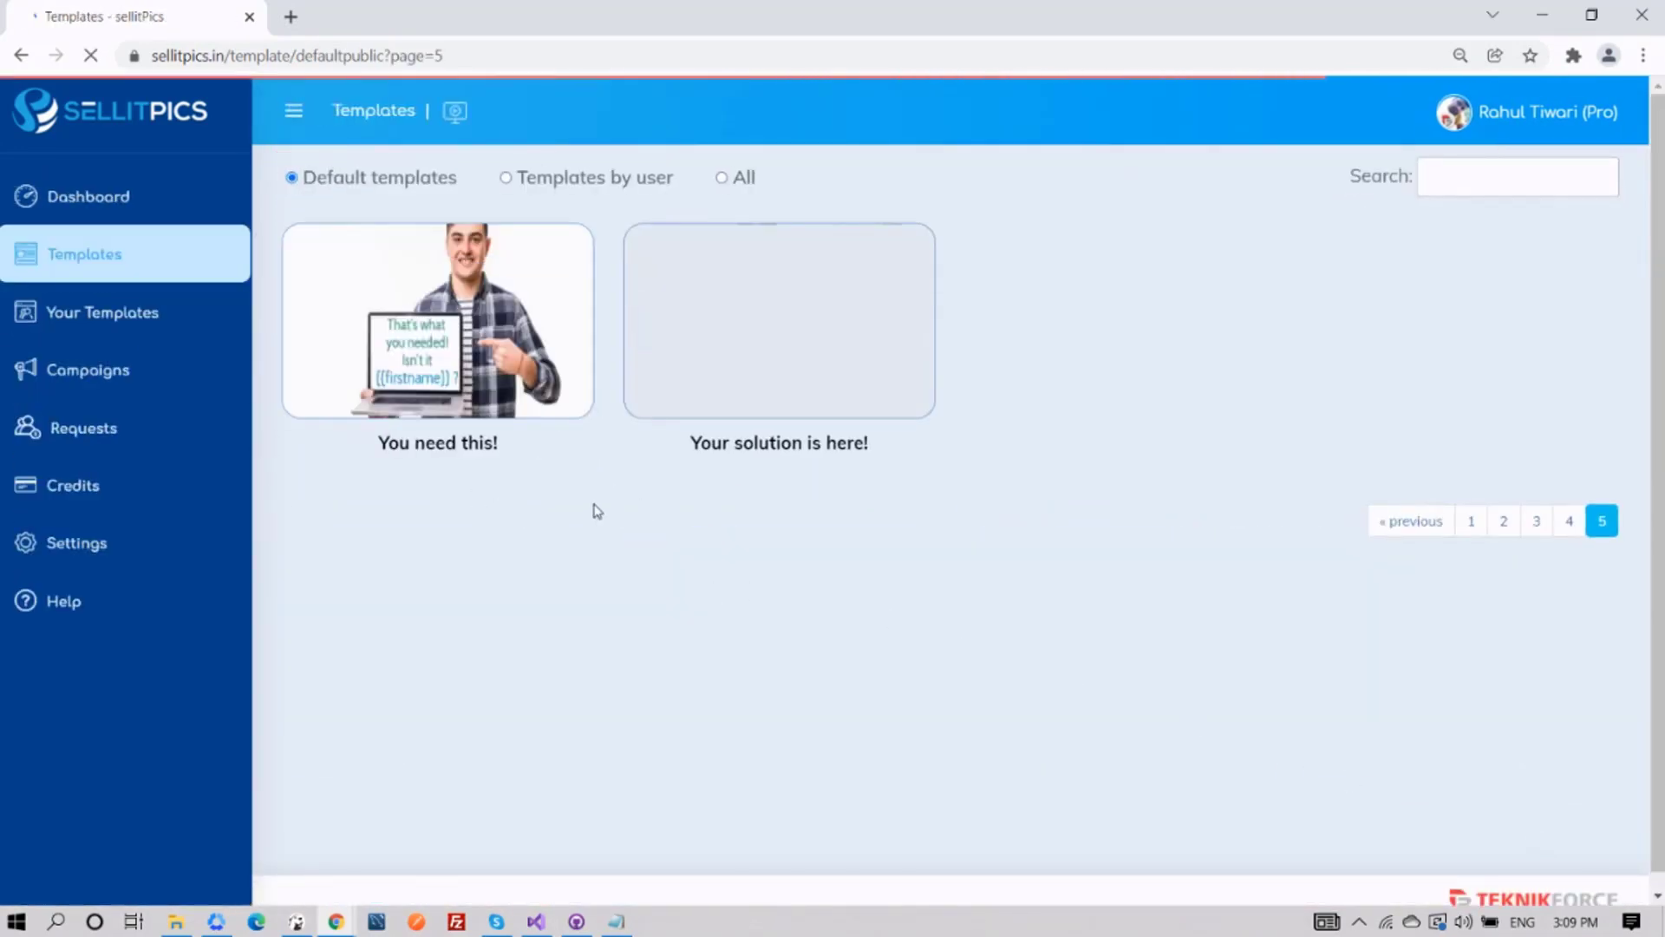
Step: Show all templates again and start a campaign from the 'Tell us your experience' card
{"action": "left_click", "coordinate": [722, 177]}
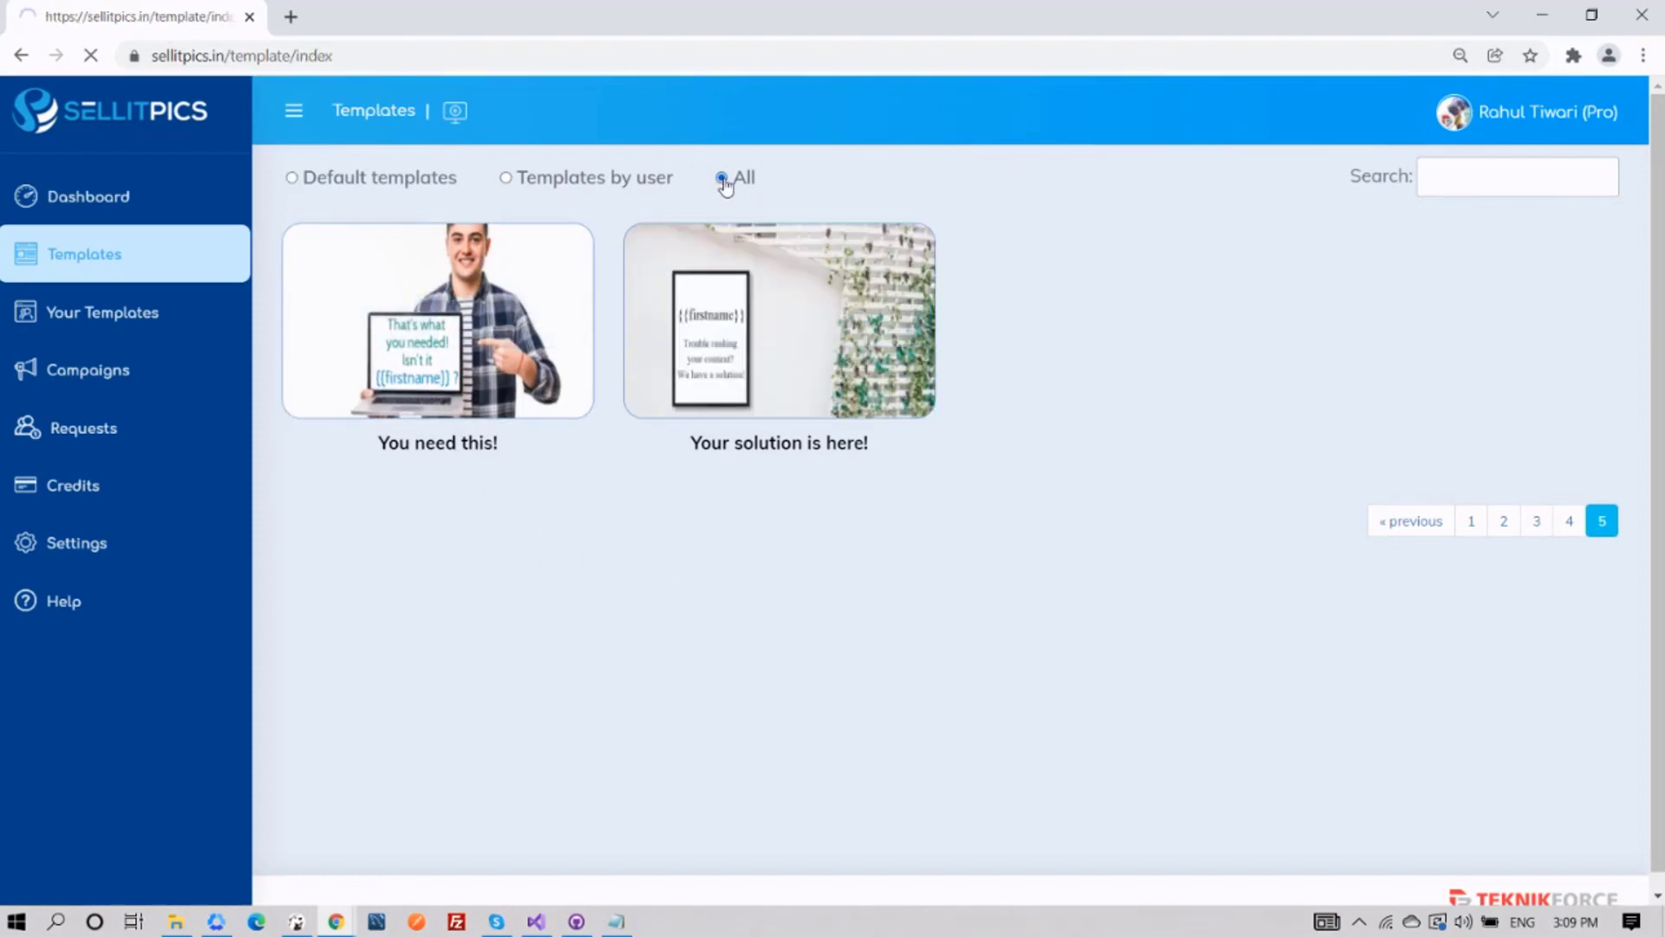
{"action": "left_click", "coordinate": [718, 177]}
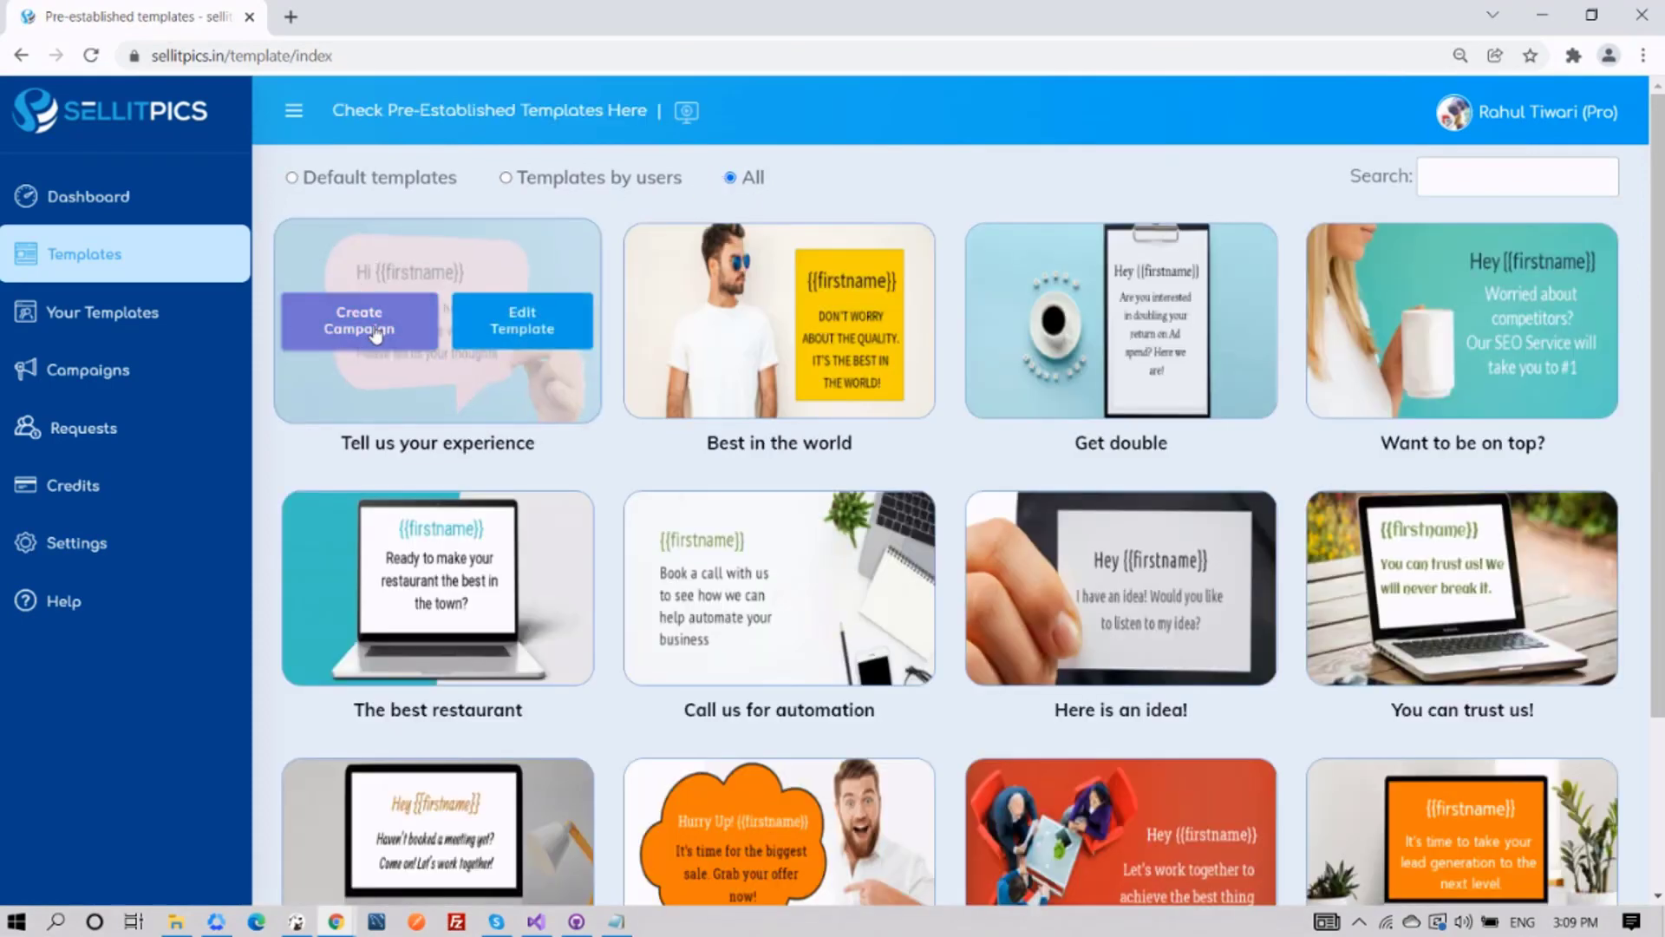
{"action": "mouse_move", "coordinate": [535, 331]}
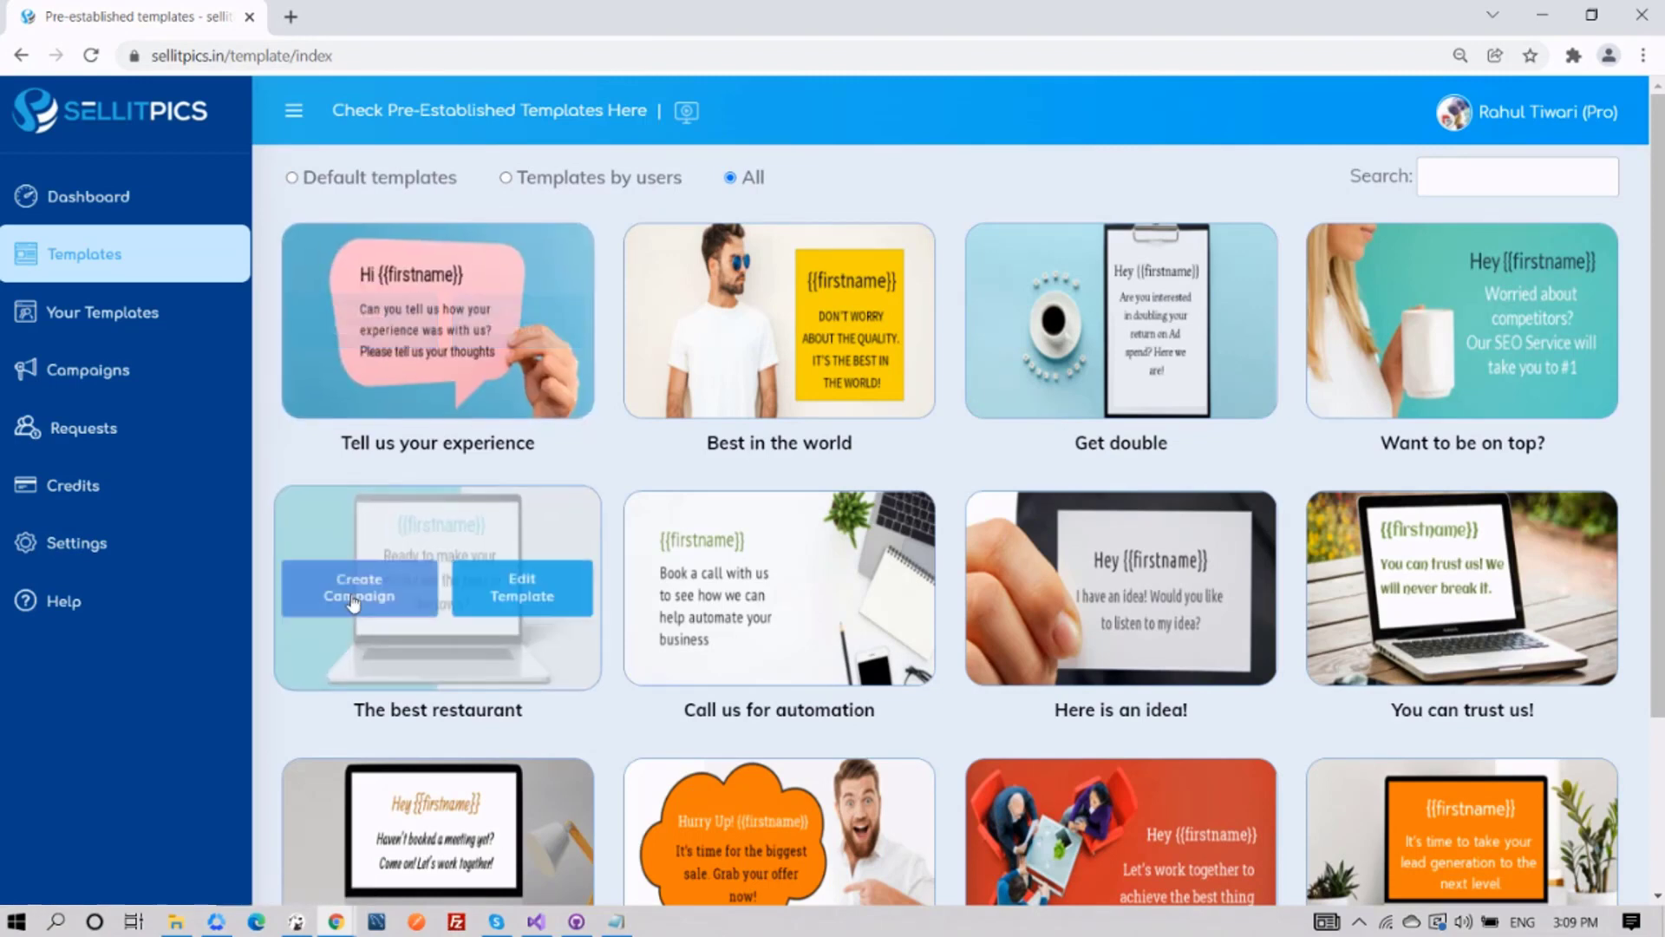
{"action": "mouse_move", "coordinate": [1069, 604]}
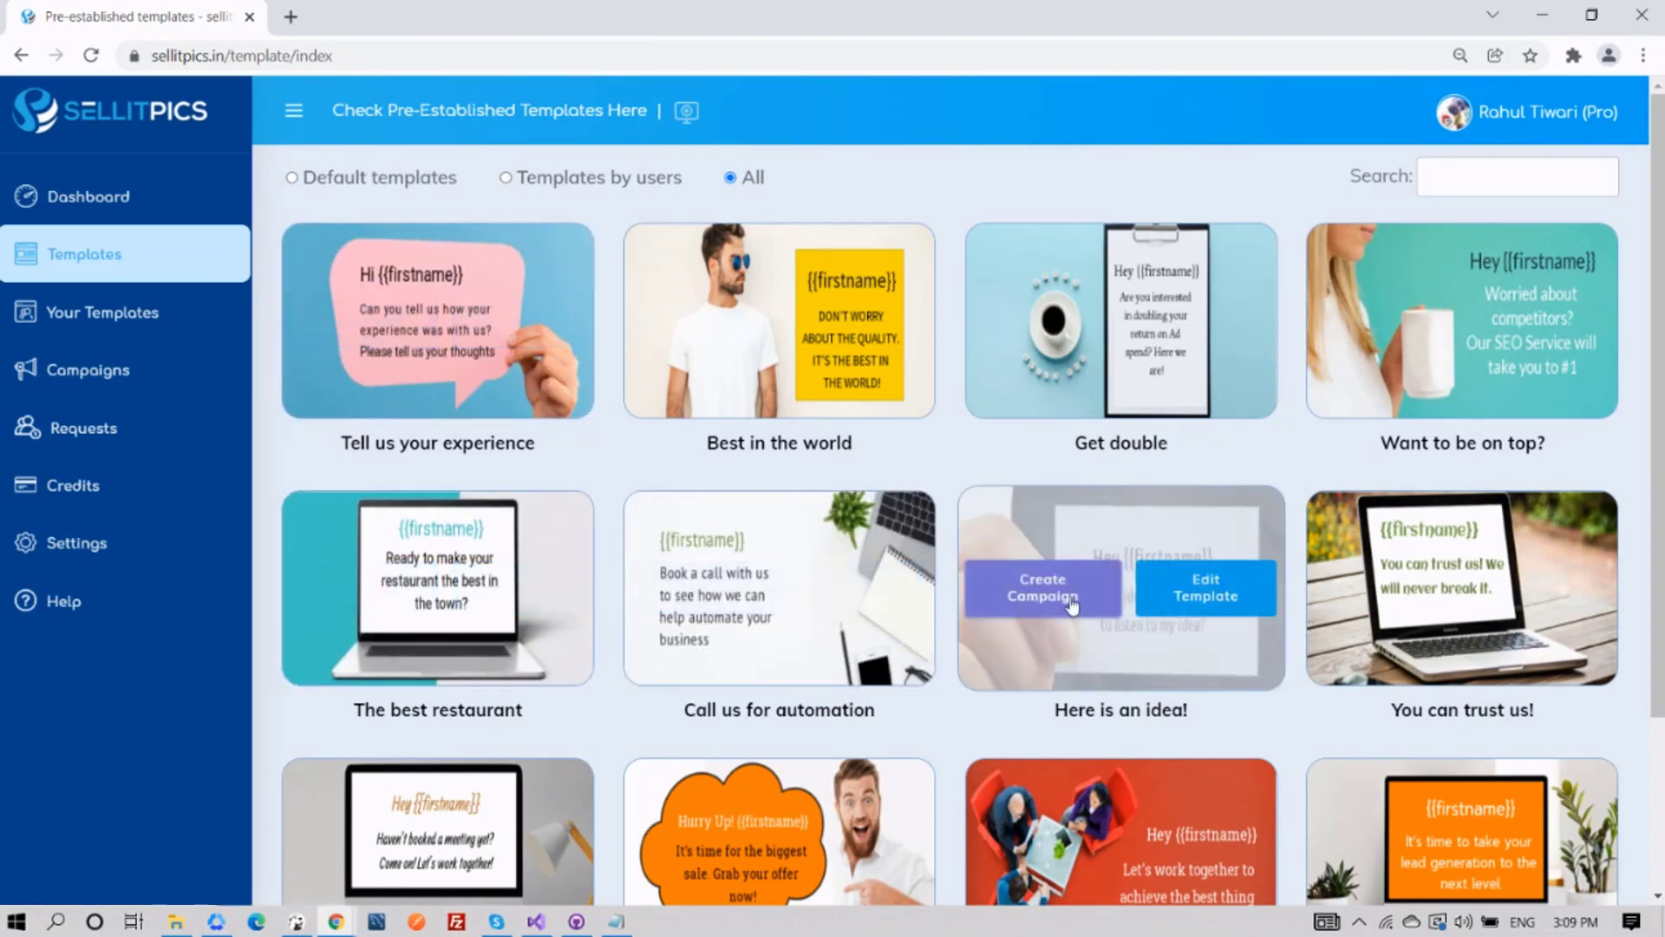
{"action": "mouse_move", "coordinate": [1523, 600]}
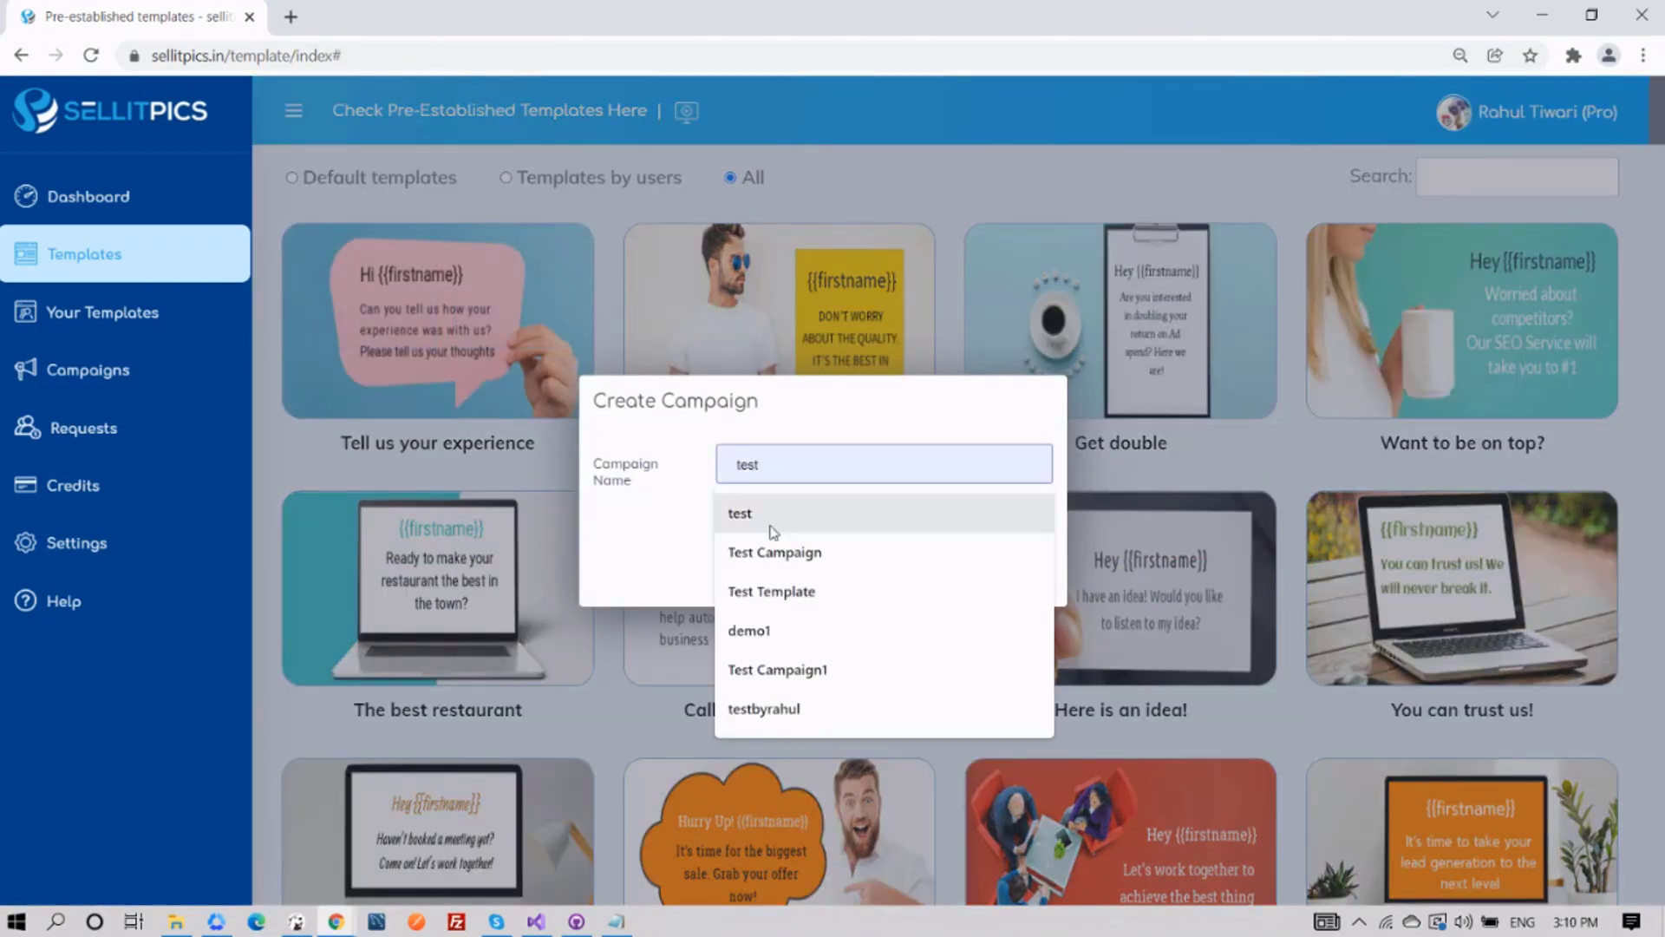
Step: Name the campaign 'Test Campaign' from the suggestions and add it
{"action": "left_click", "coordinate": [774, 553]}
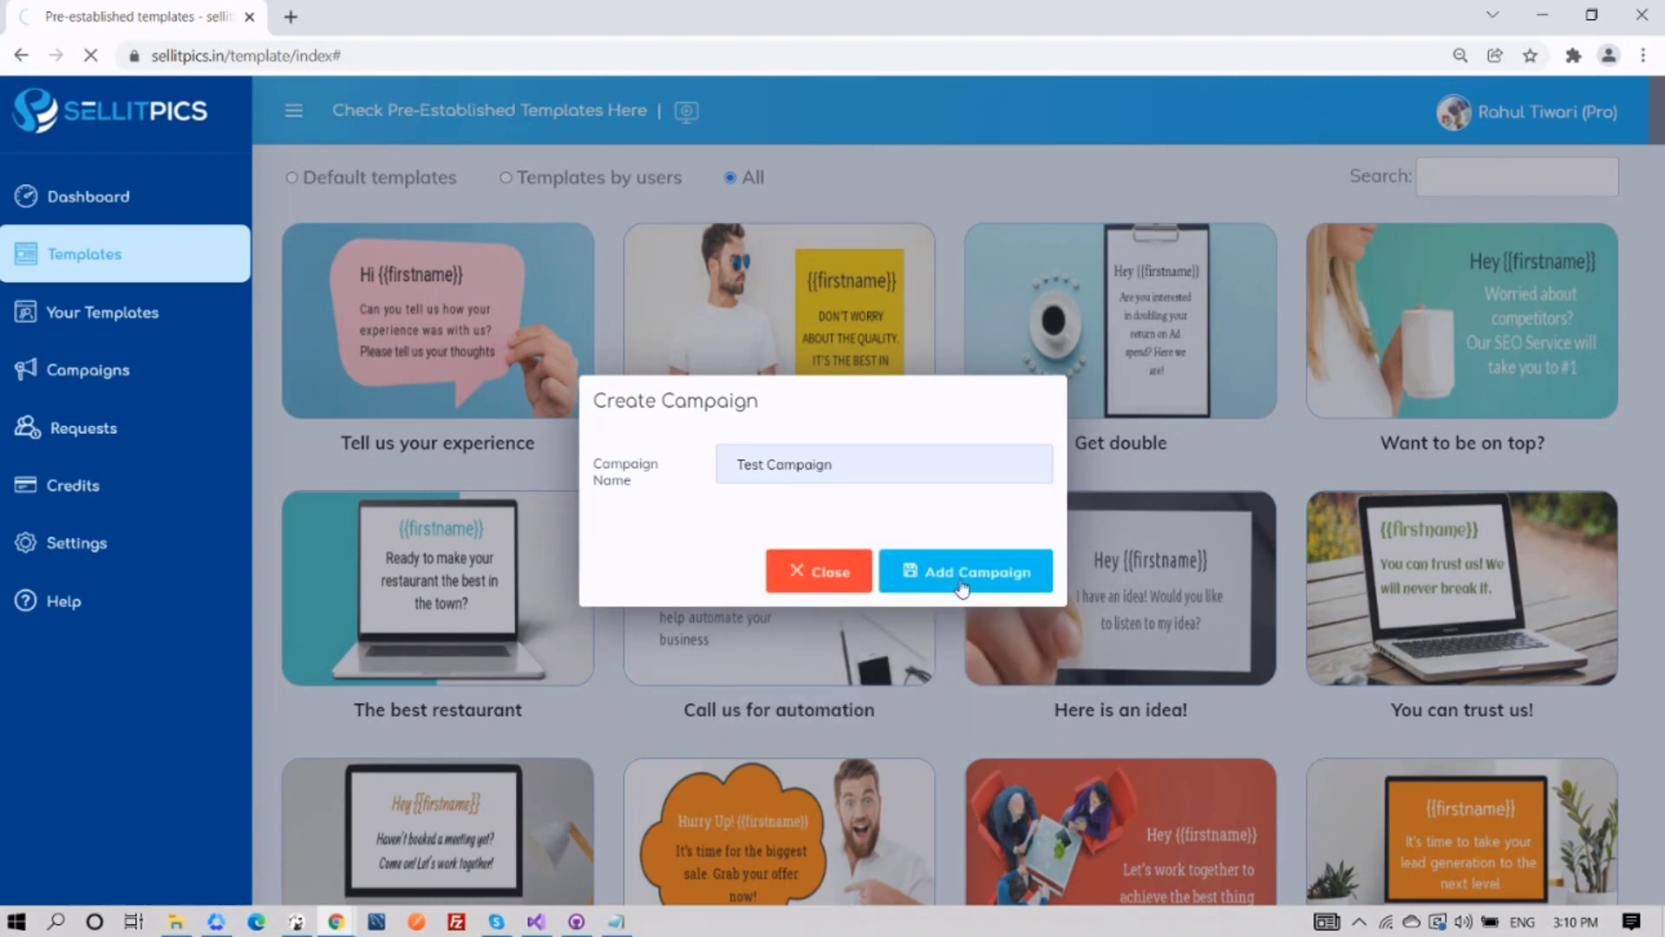
{"action": "left_click", "coordinate": [966, 573]}
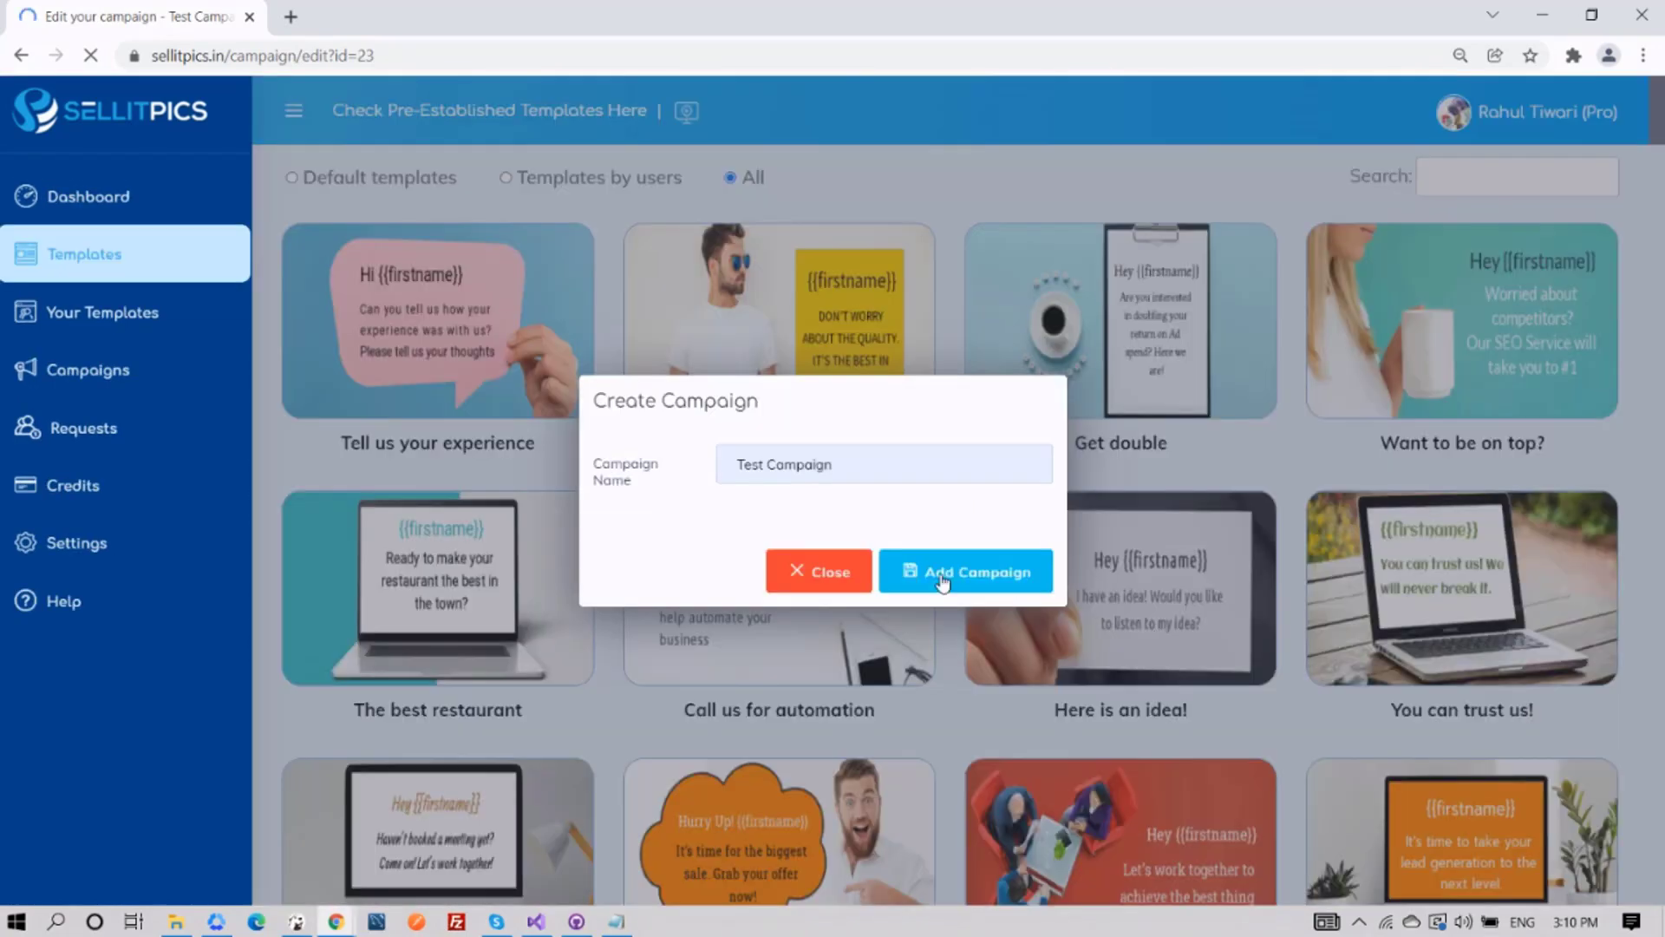
Step: Review the Test Campaign edit page with its template preview, then return to the templates library
{"action": "left_click", "coordinate": [968, 573]}
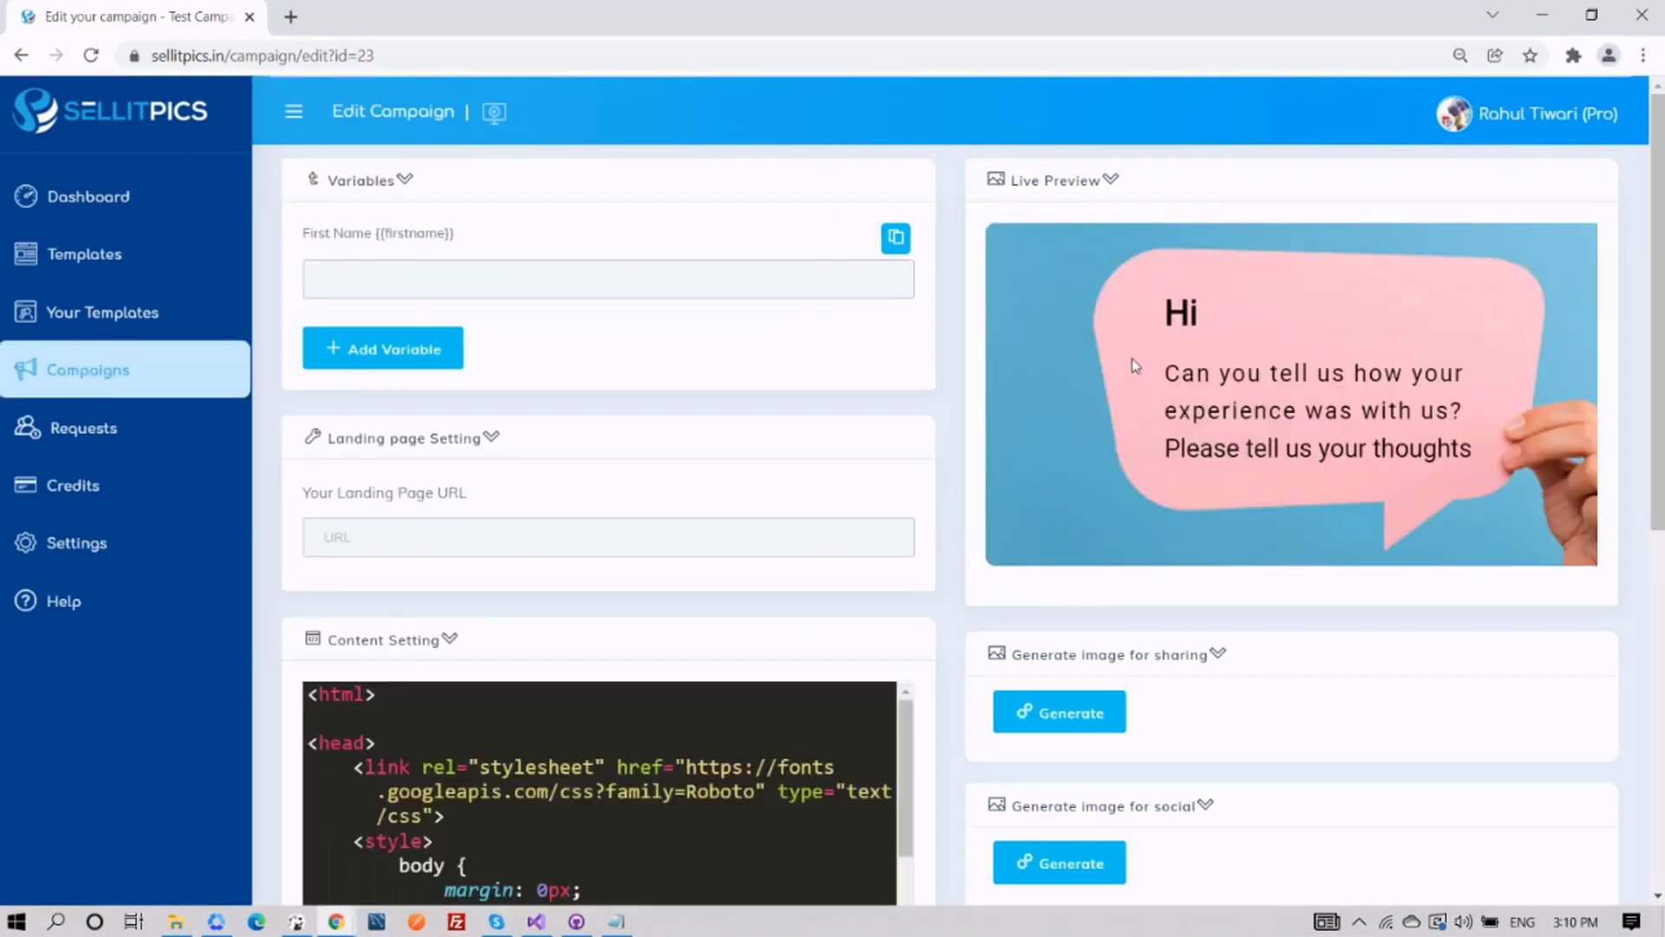
{"action": "scroll", "scroll_direction": "down", "scroll_amount": 3}
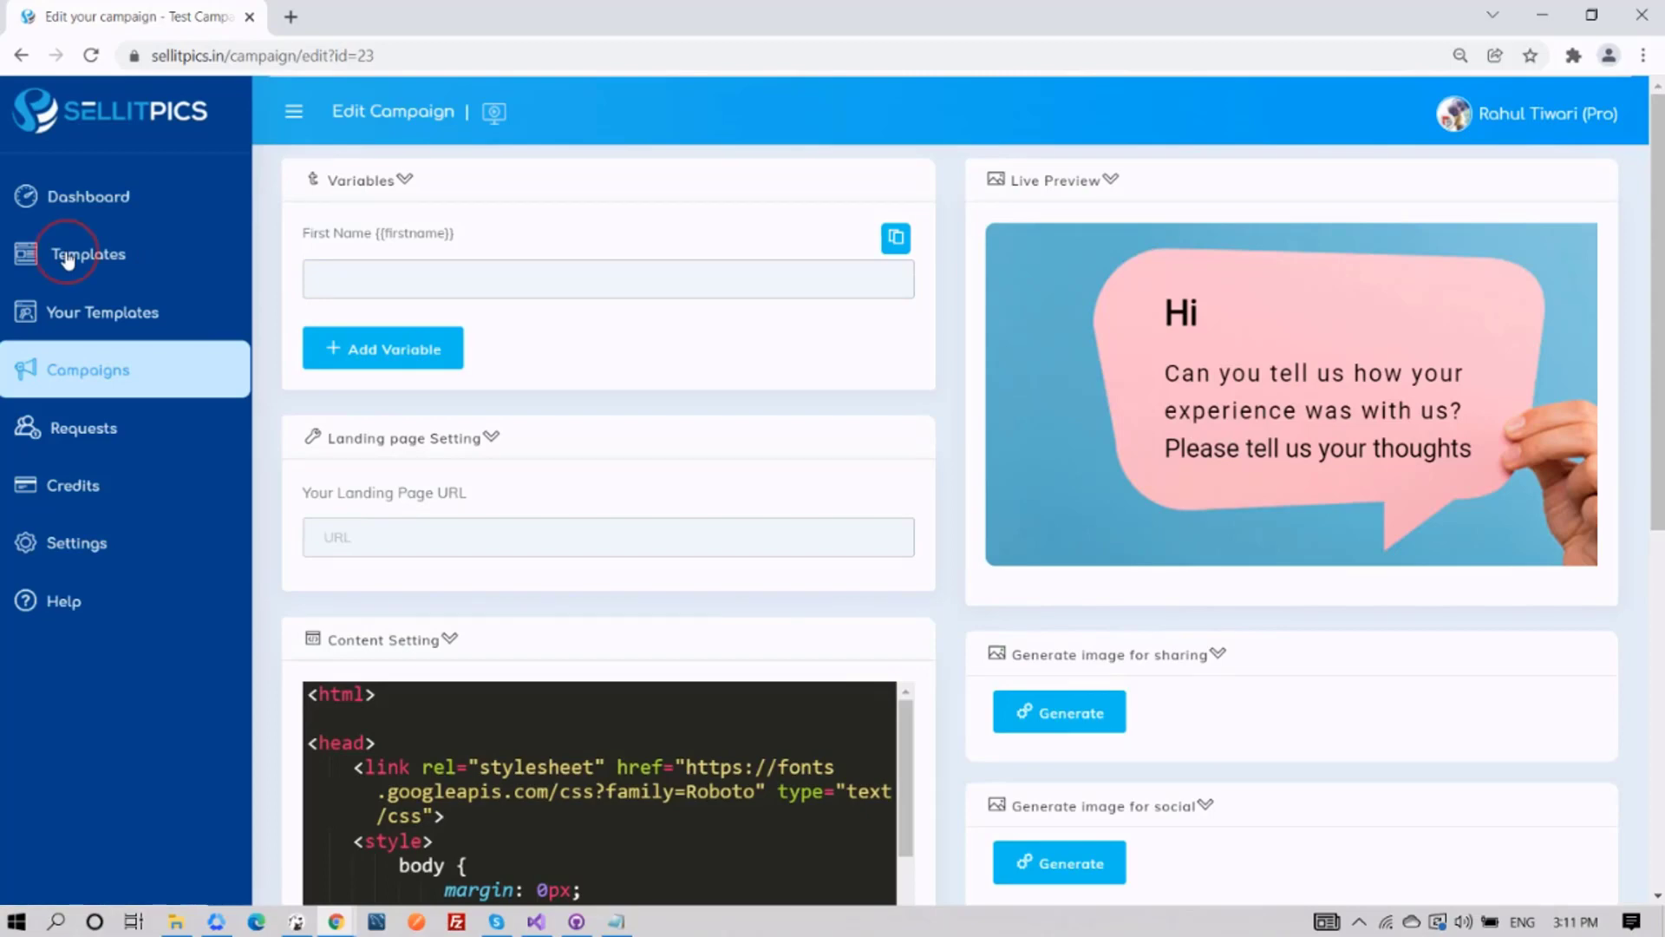
{"action": "left_click", "coordinate": [85, 254]}
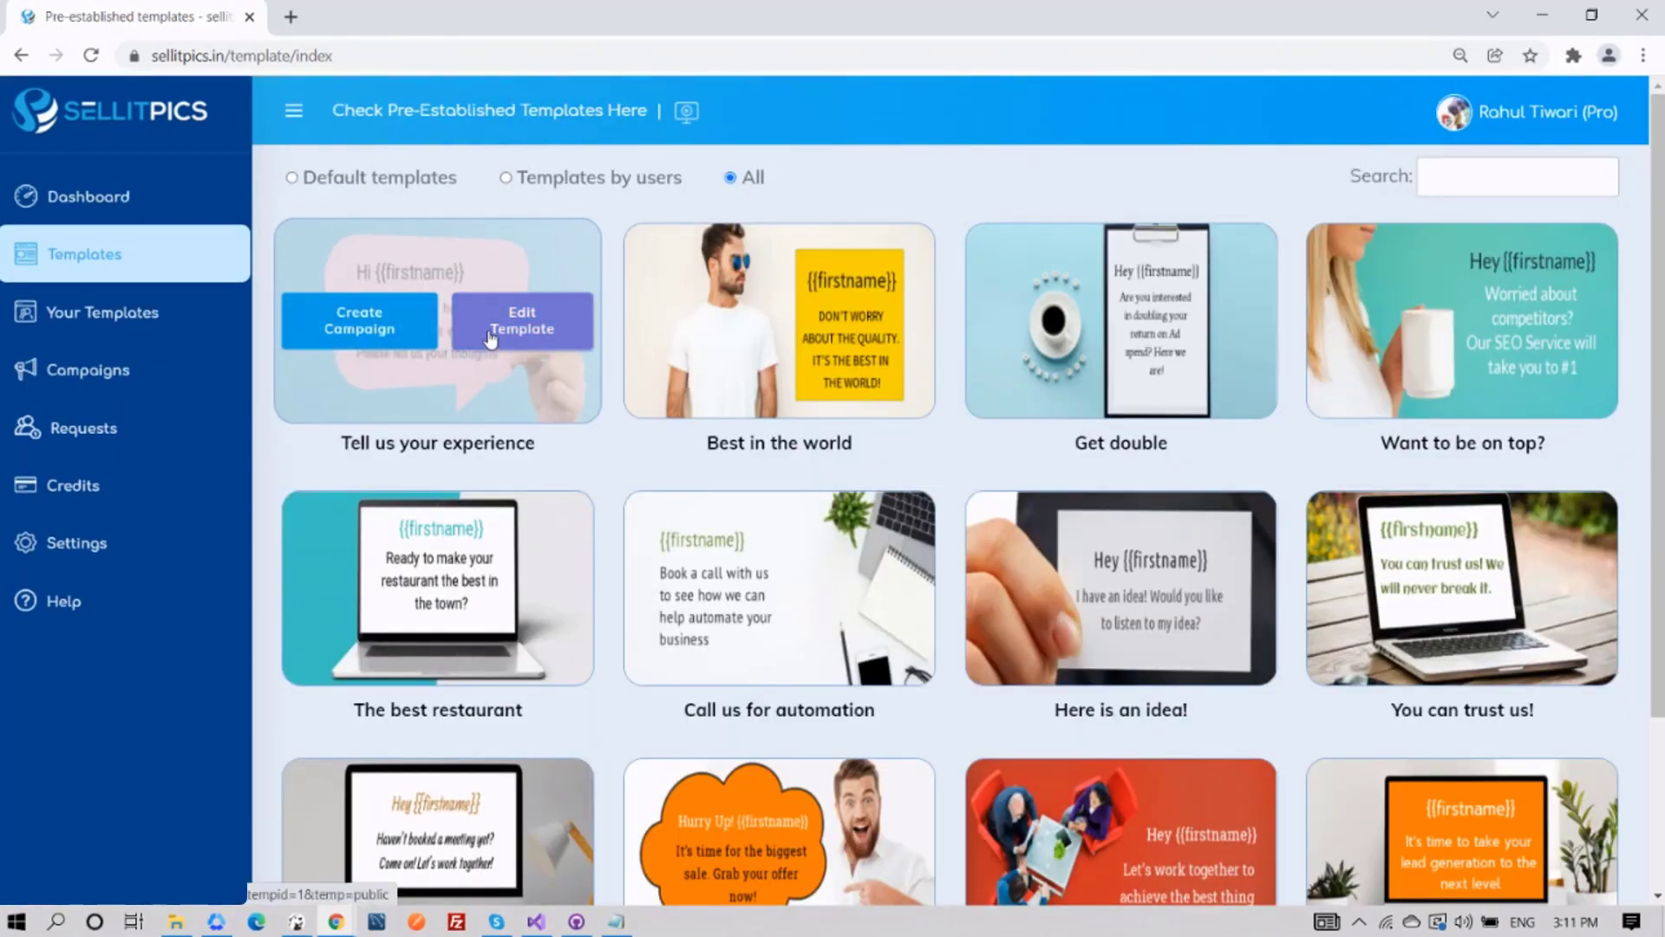
Step: Create an editable copy of 'Tell us your experience' named 'Test Template' and proceed to the design editor
{"action": "left_click", "coordinate": [521, 320]}
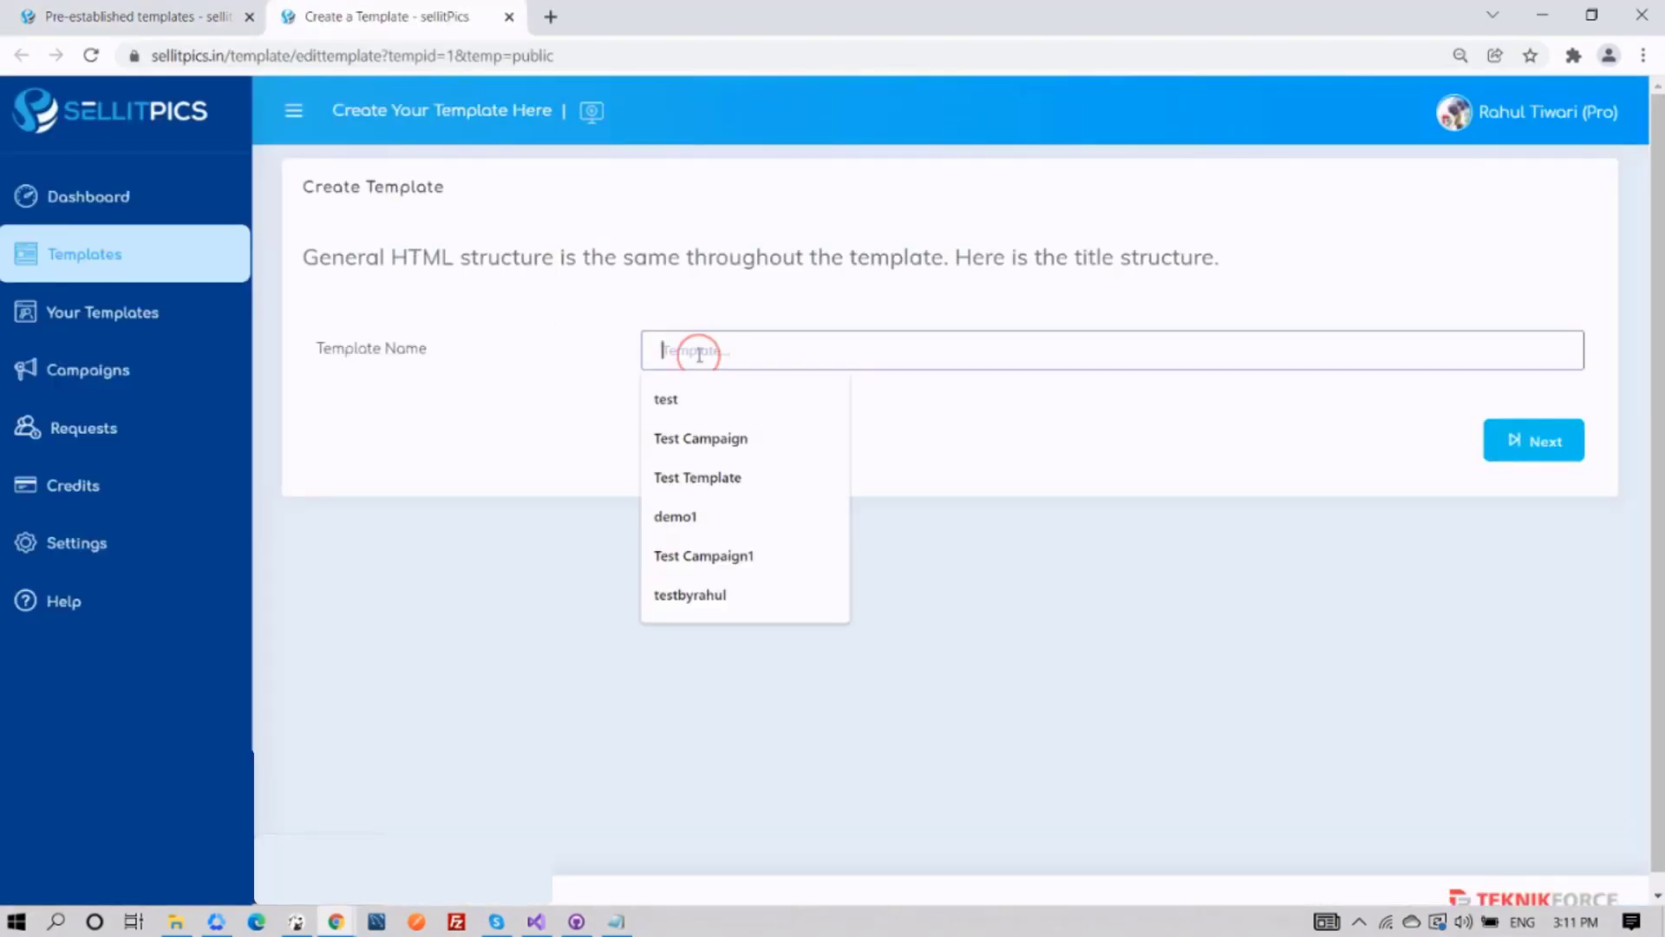
{"action": "left_click", "coordinate": [697, 478]}
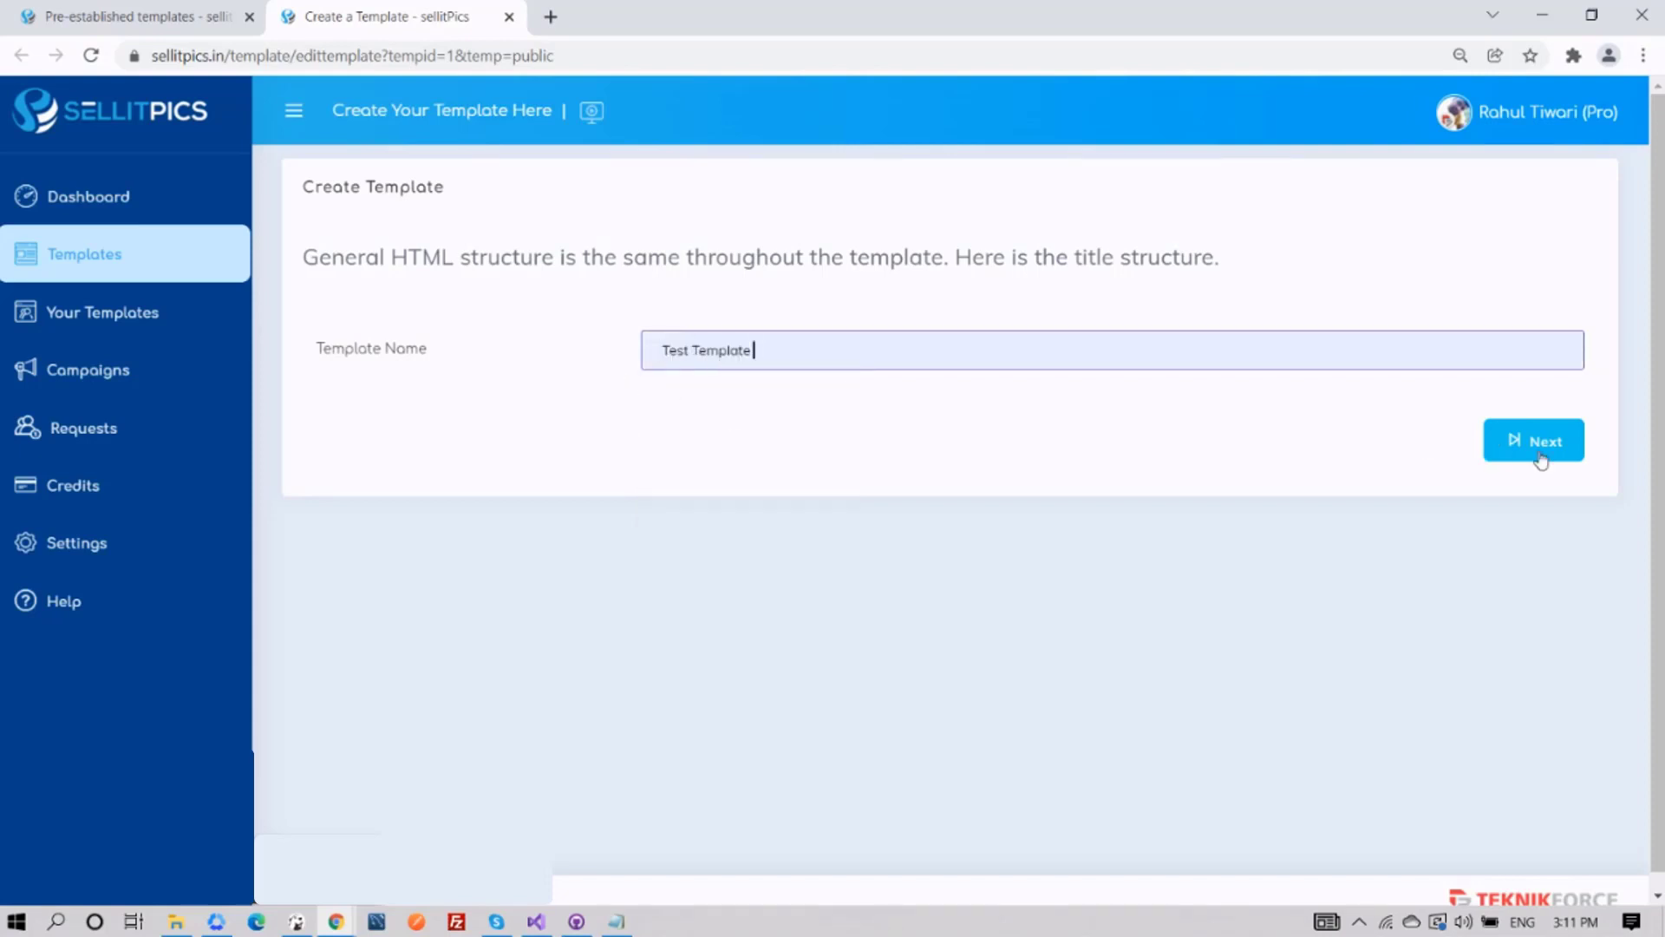
{"action": "left_click", "coordinate": [1536, 441]}
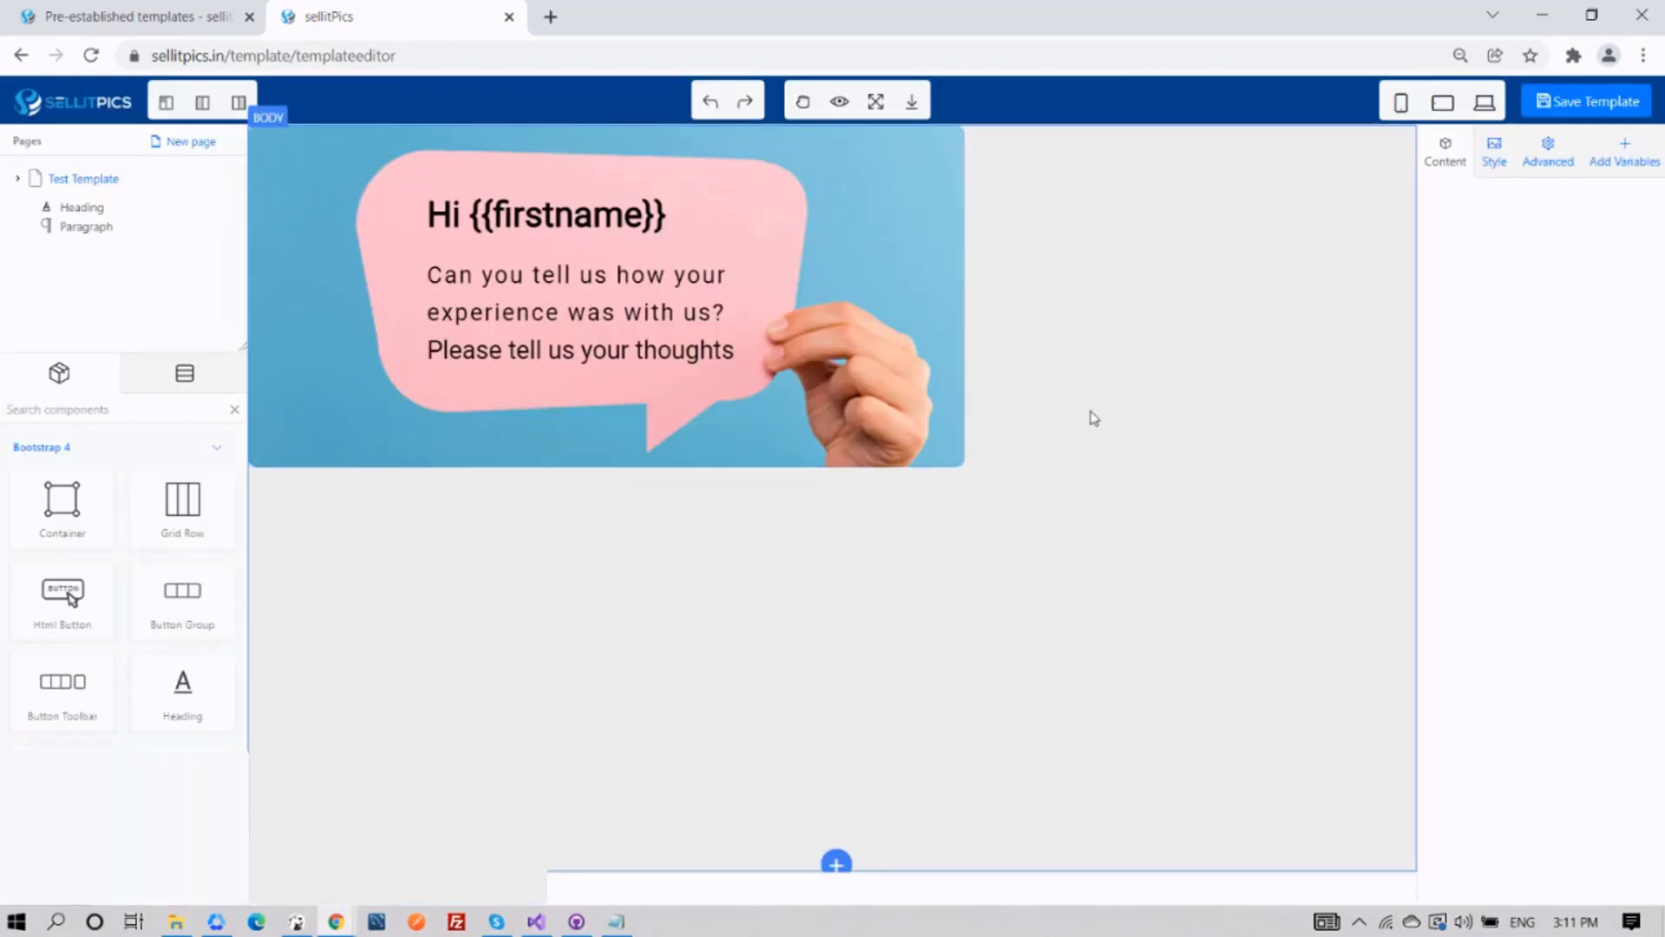
{"action": "mouse_move", "coordinate": [1593, 109]}
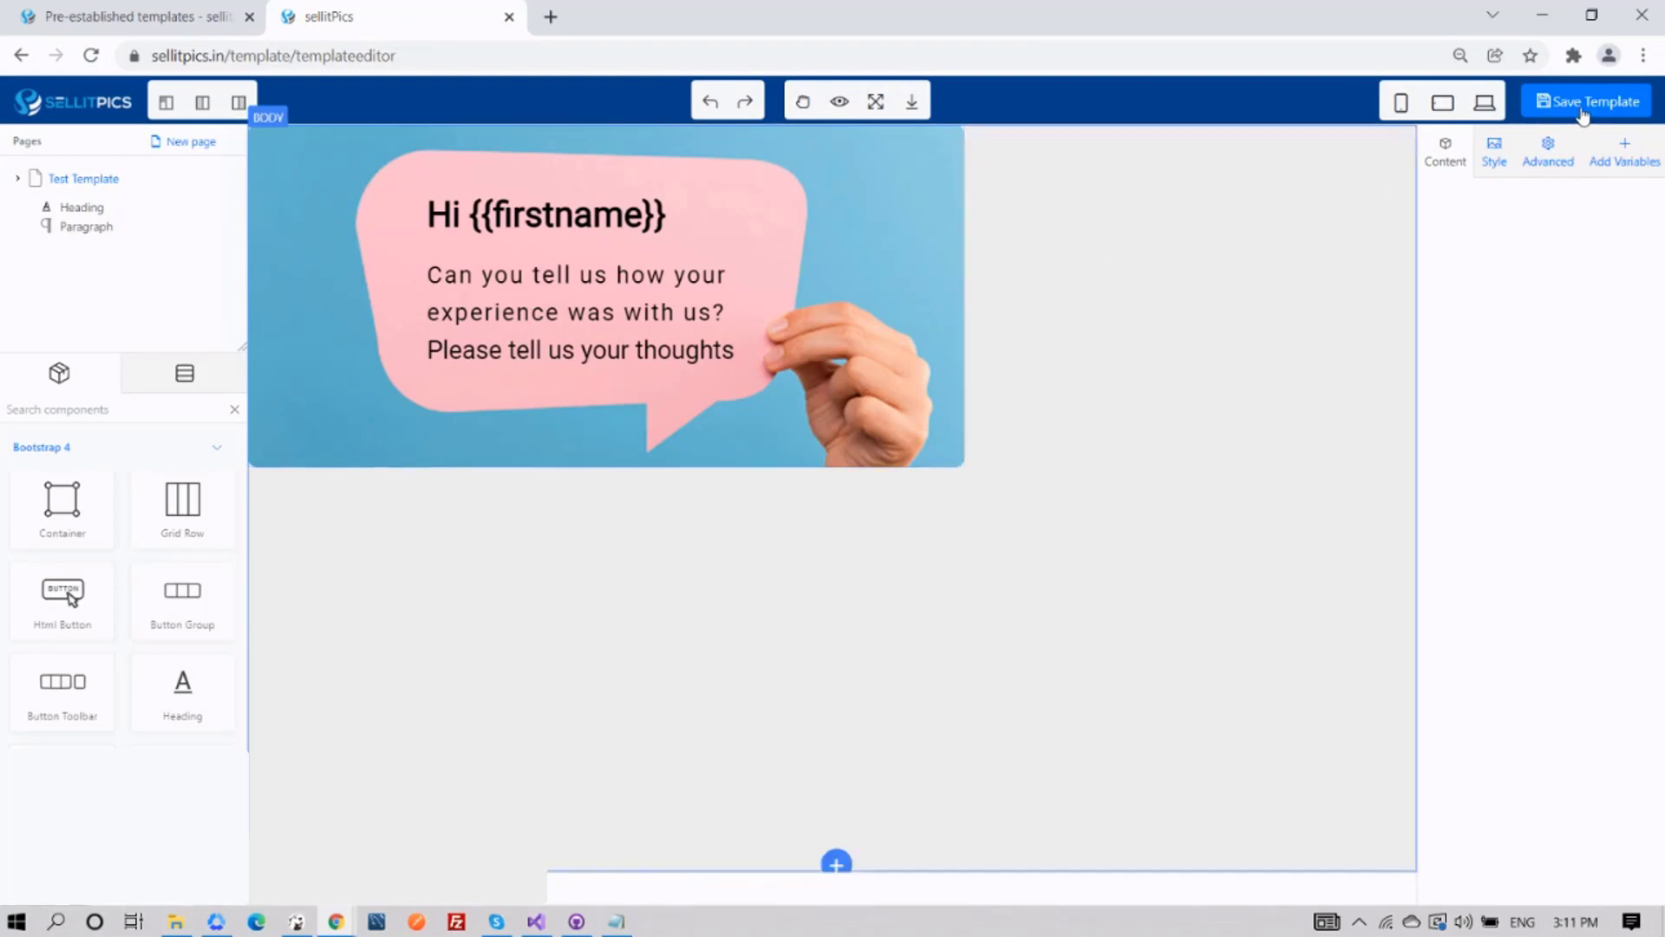
Step: Save the speech-bubble design as the new Test Template user template
{"action": "left_click", "coordinate": [1587, 101]}
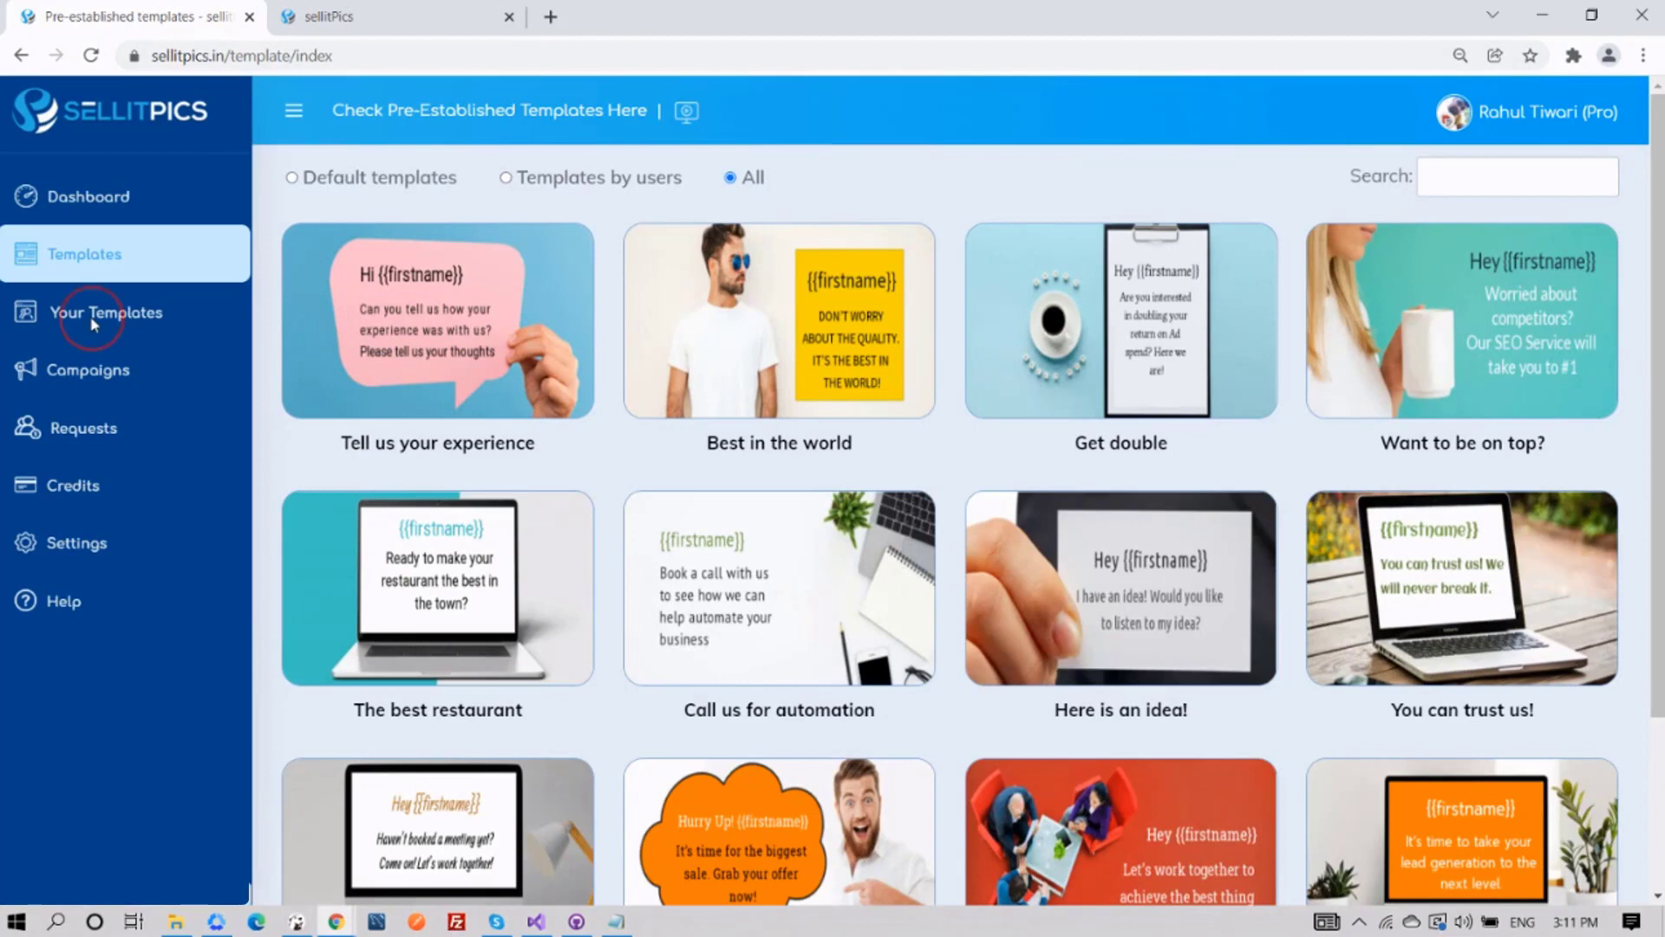
{"action": "left_click", "coordinate": [108, 313]}
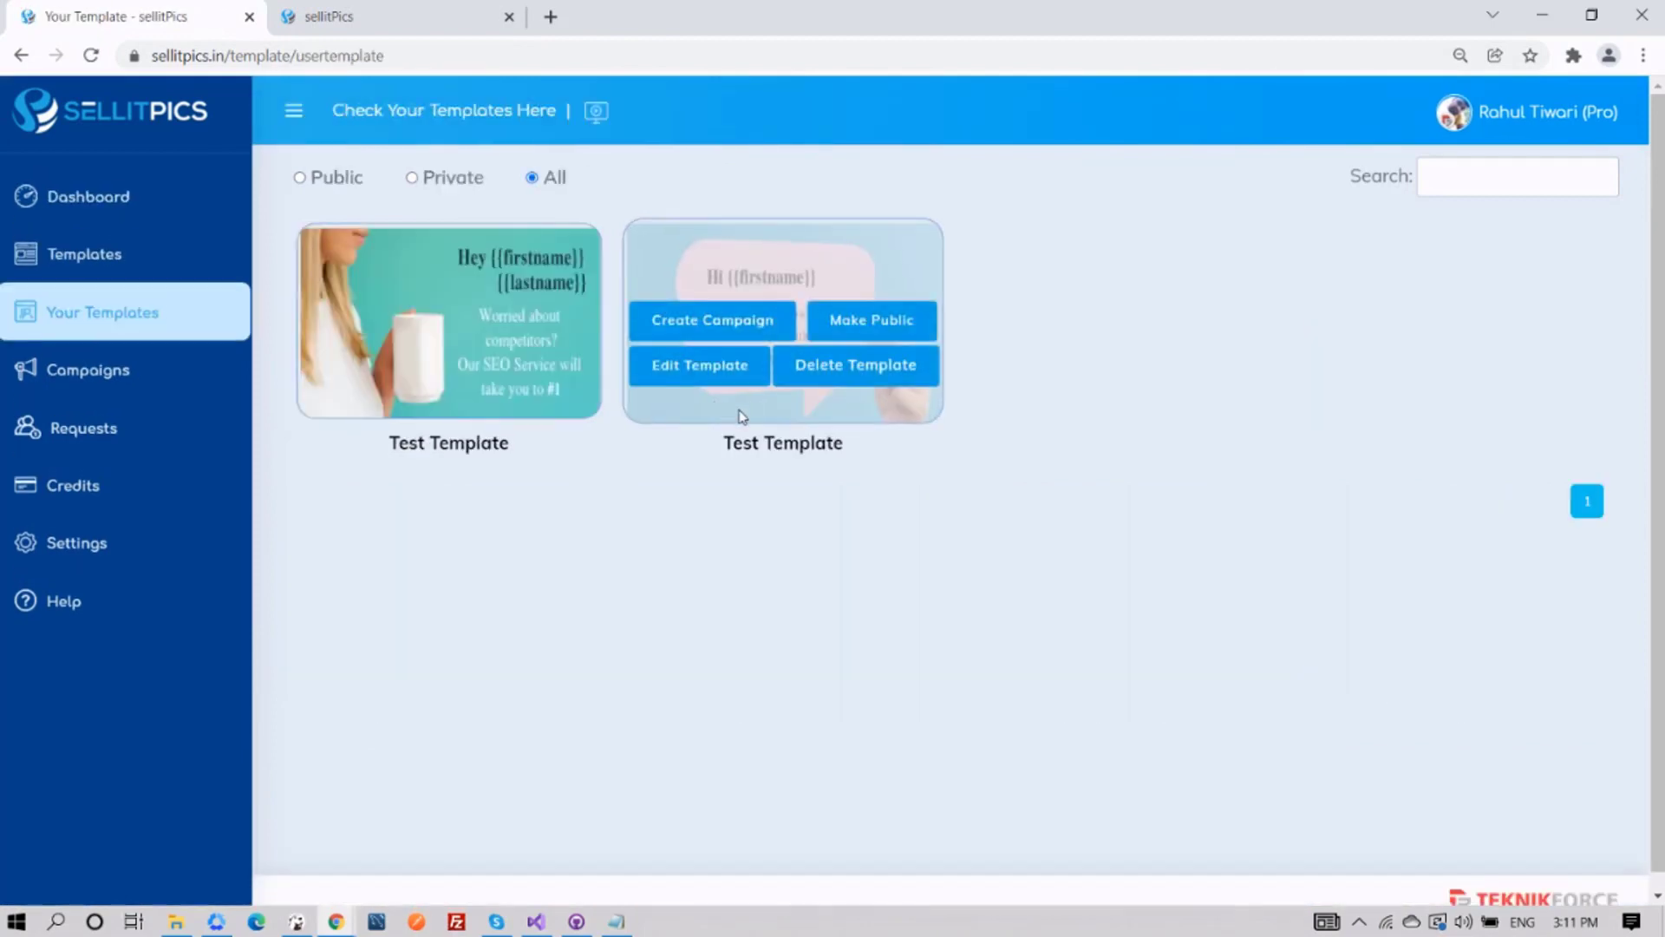
{"action": "mouse_move", "coordinate": [234, 446]}
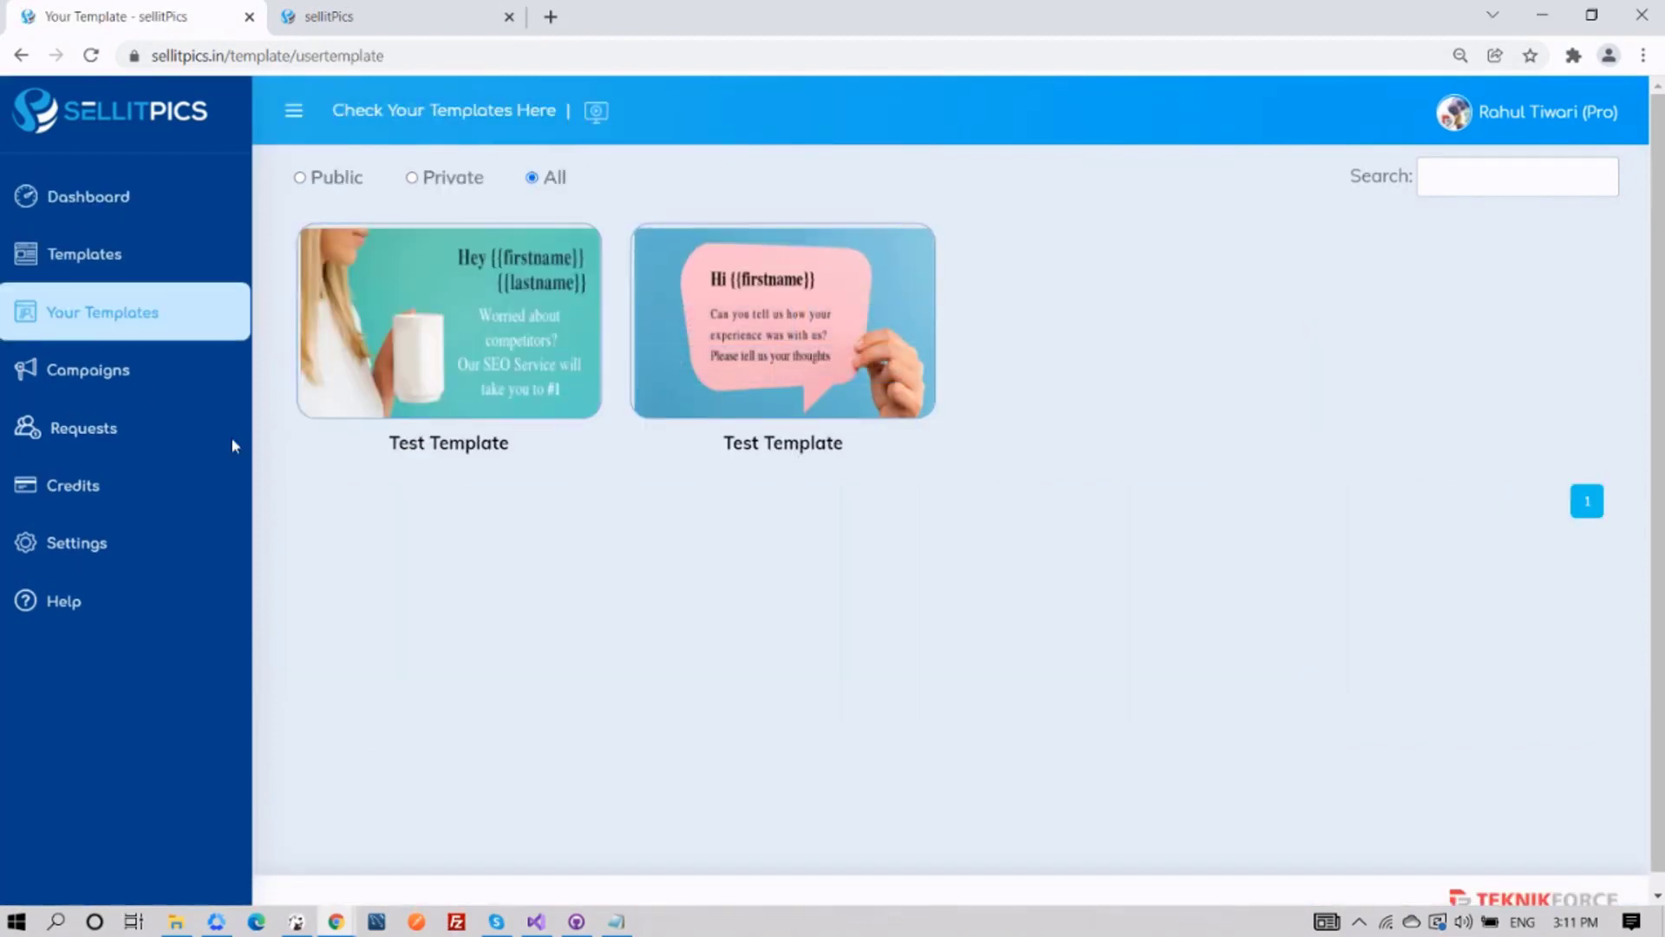
{"action": "left_click", "coordinate": [84, 253]}
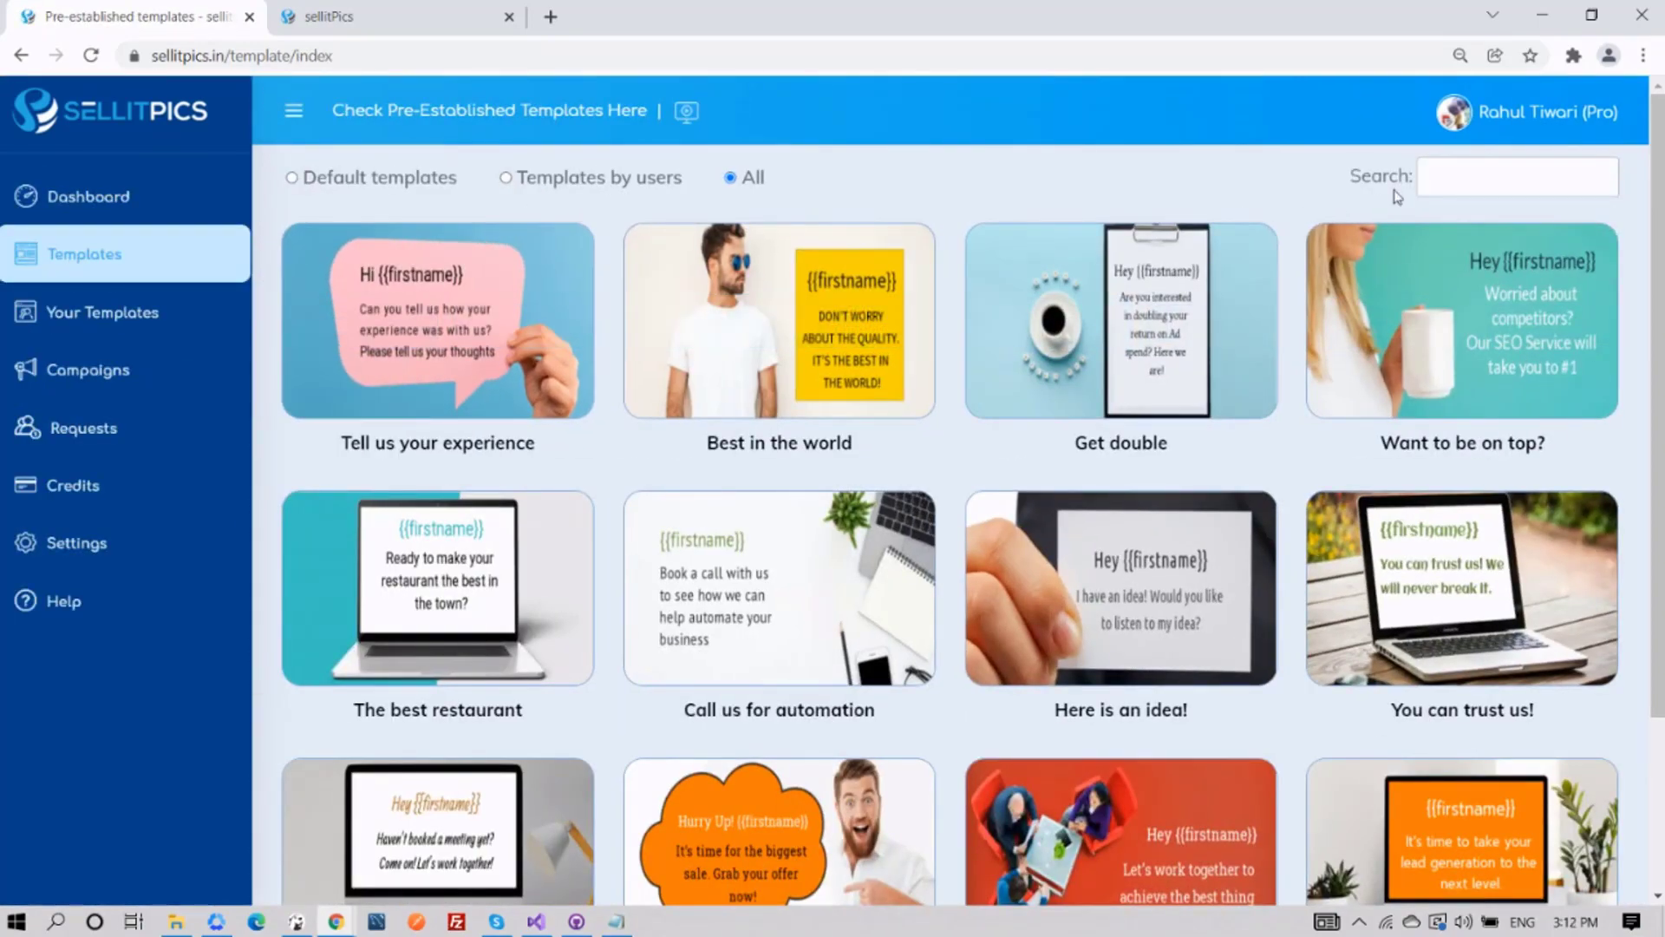
{"action": "left_click", "coordinate": [1518, 177]}
{"action": "type", "text": "Tel"}
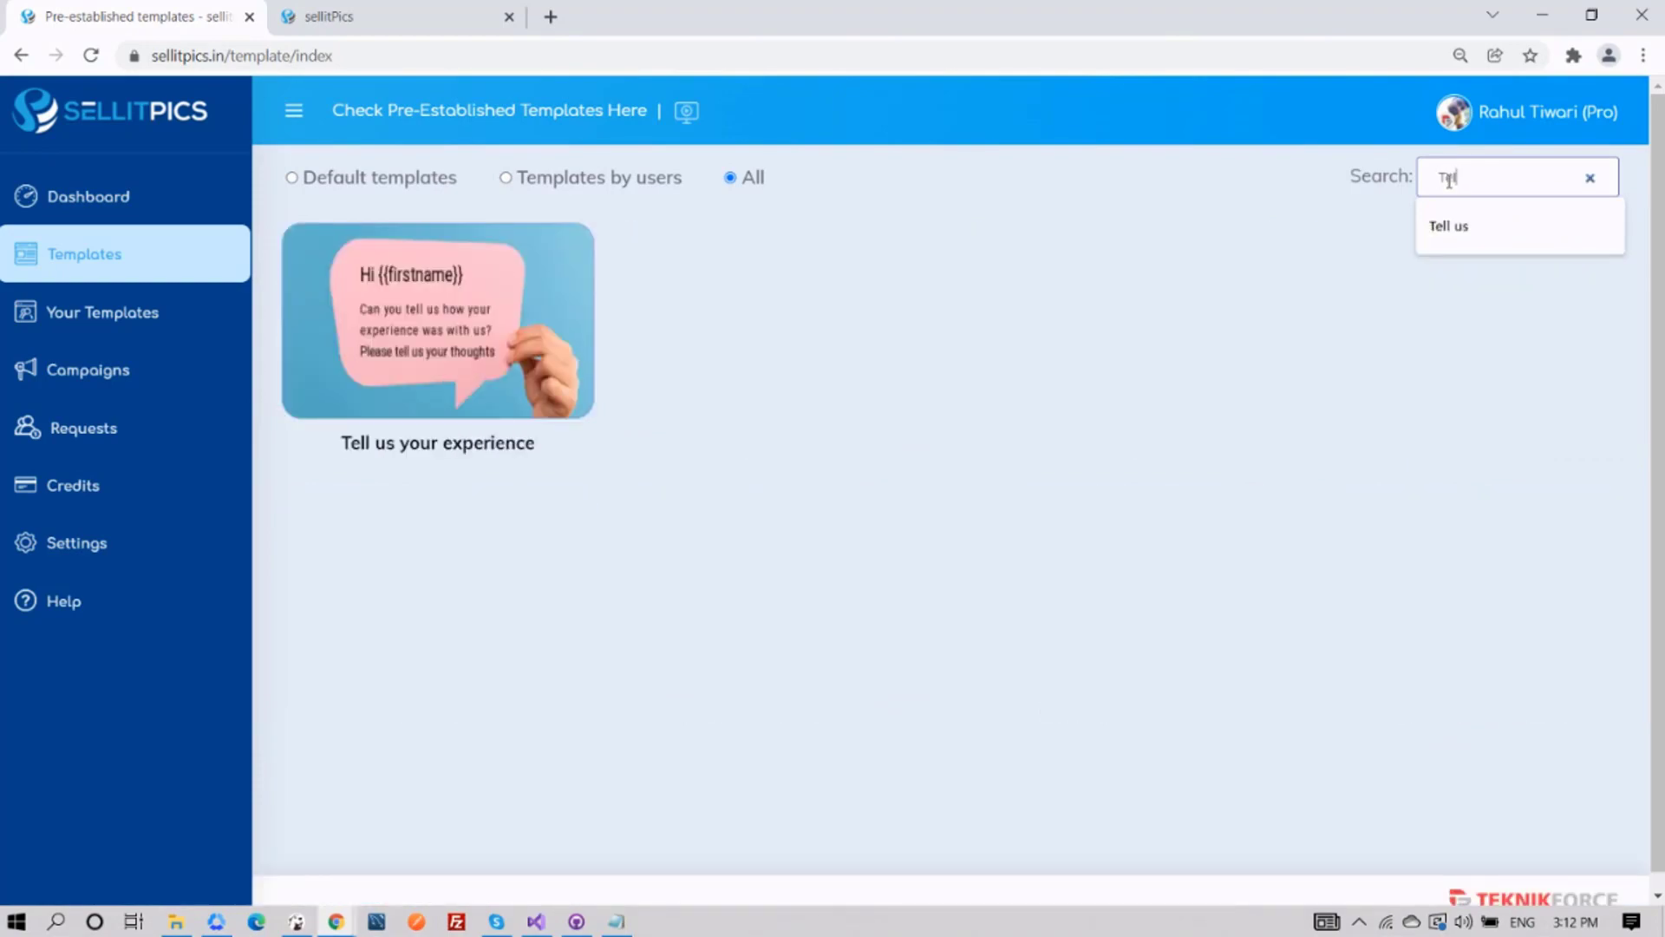
{"action": "left_click", "coordinate": [1589, 177]}
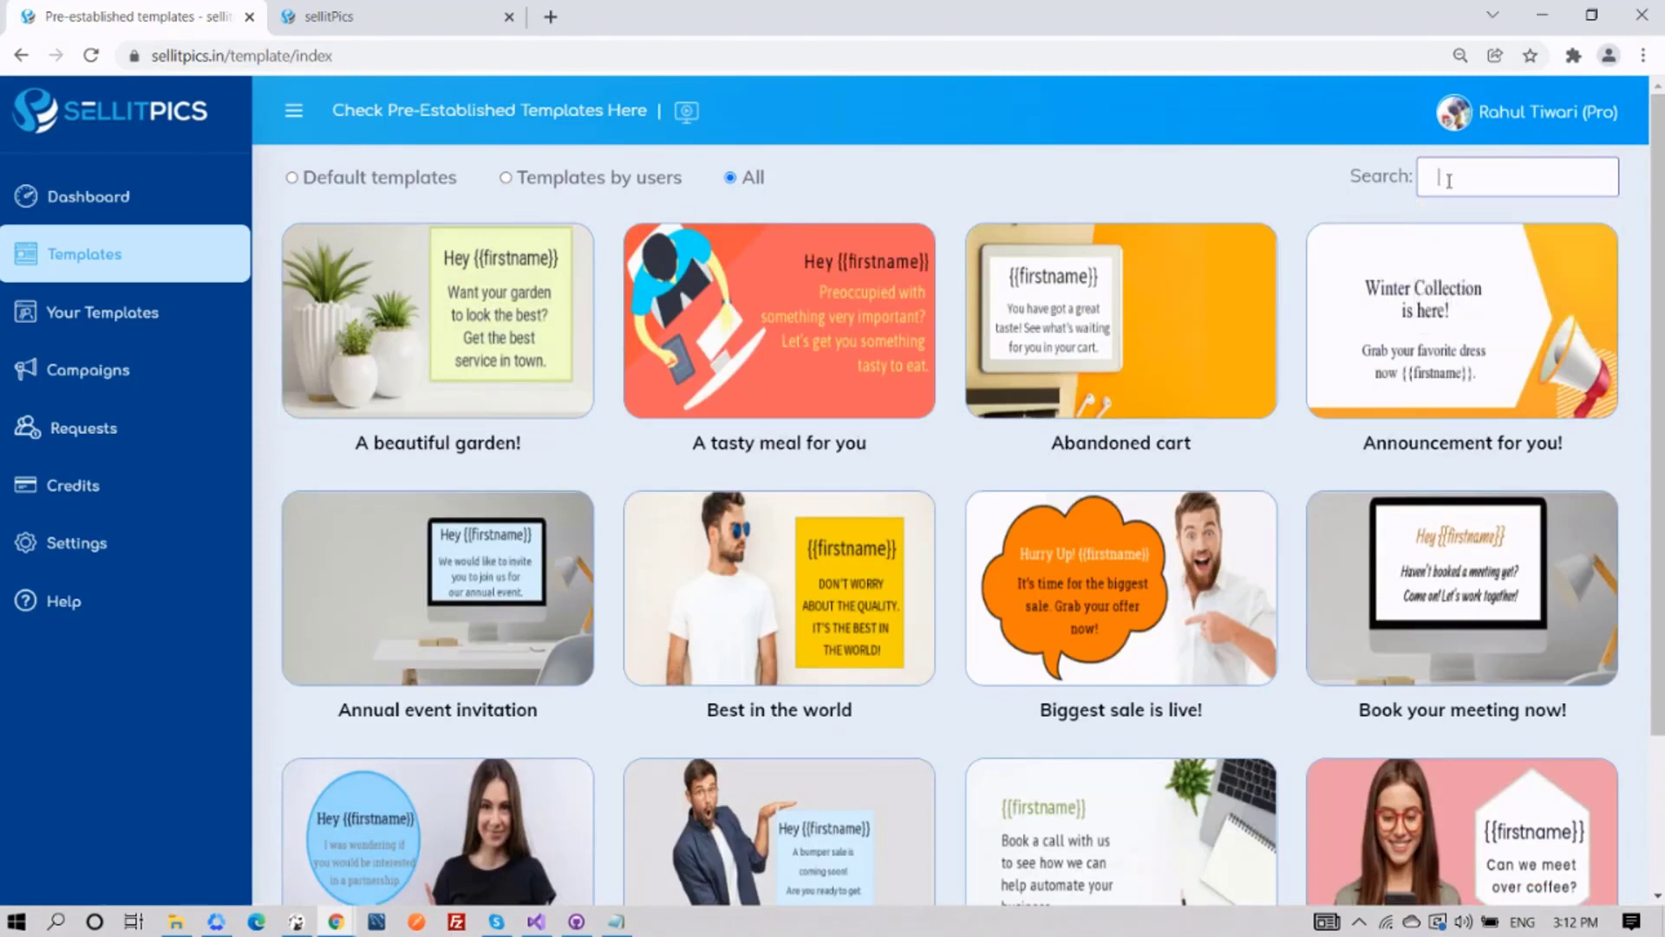
{"action": "scroll", "scroll_direction": "down", "scroll_amount": 3}
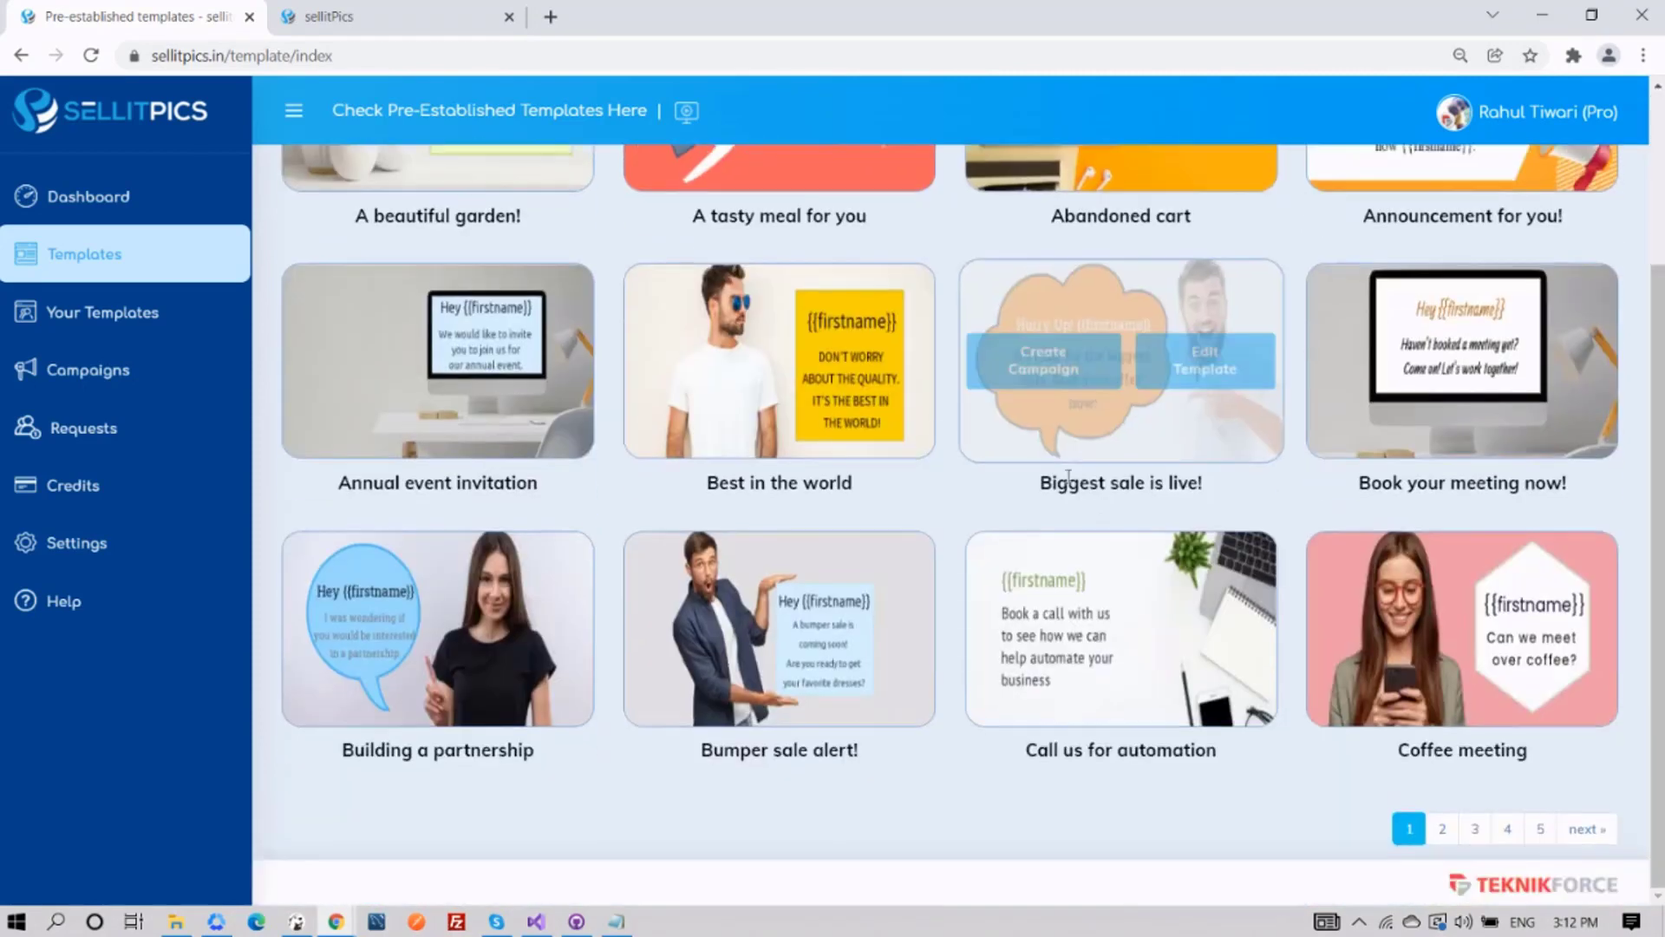